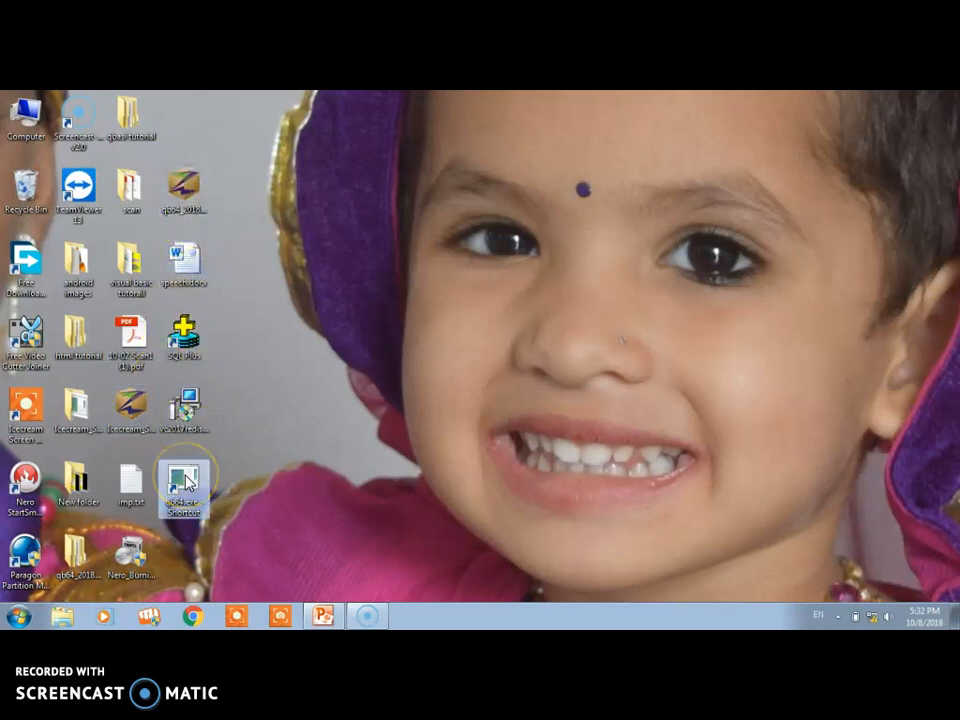
Launch QB64 from the desktop qb64.exe shortcut to get an empty editor
double_click(183, 483)
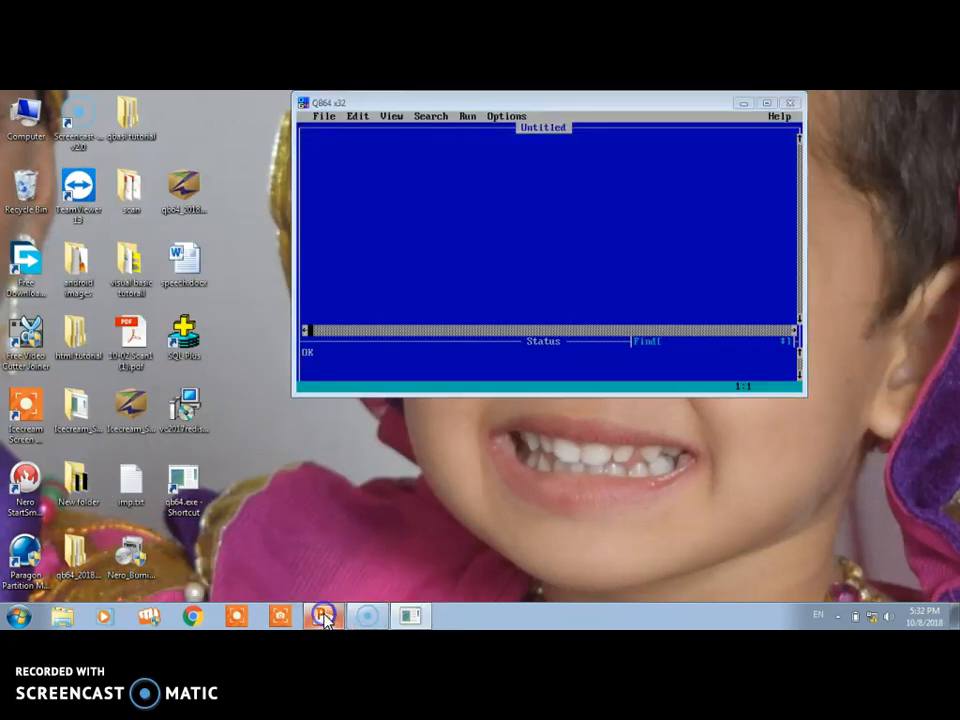
left_click(322, 615)
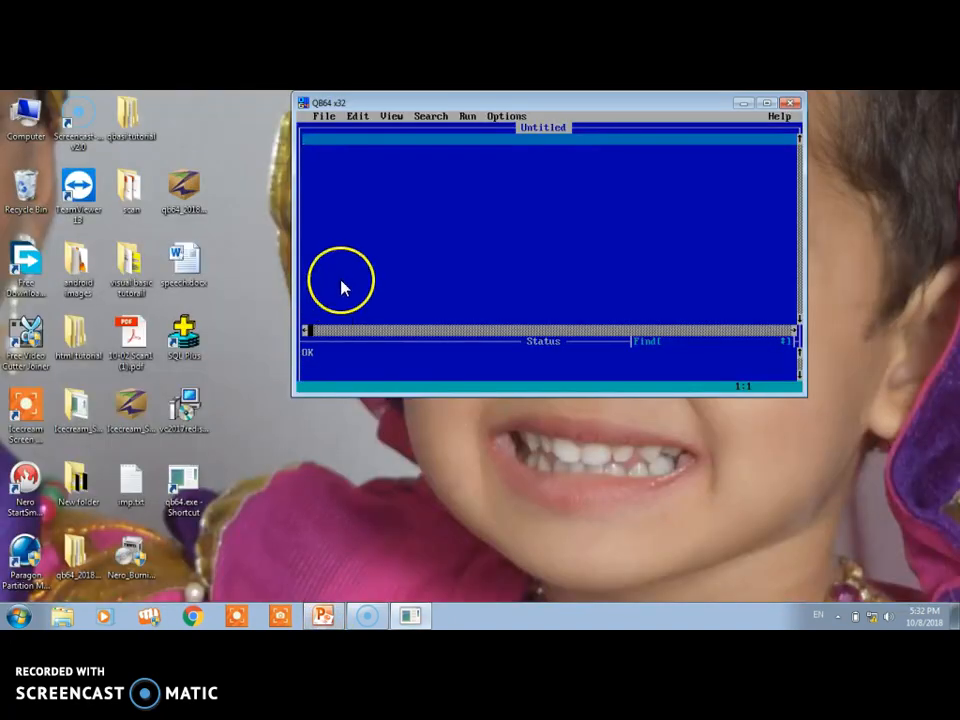
mouse_move(347, 257)
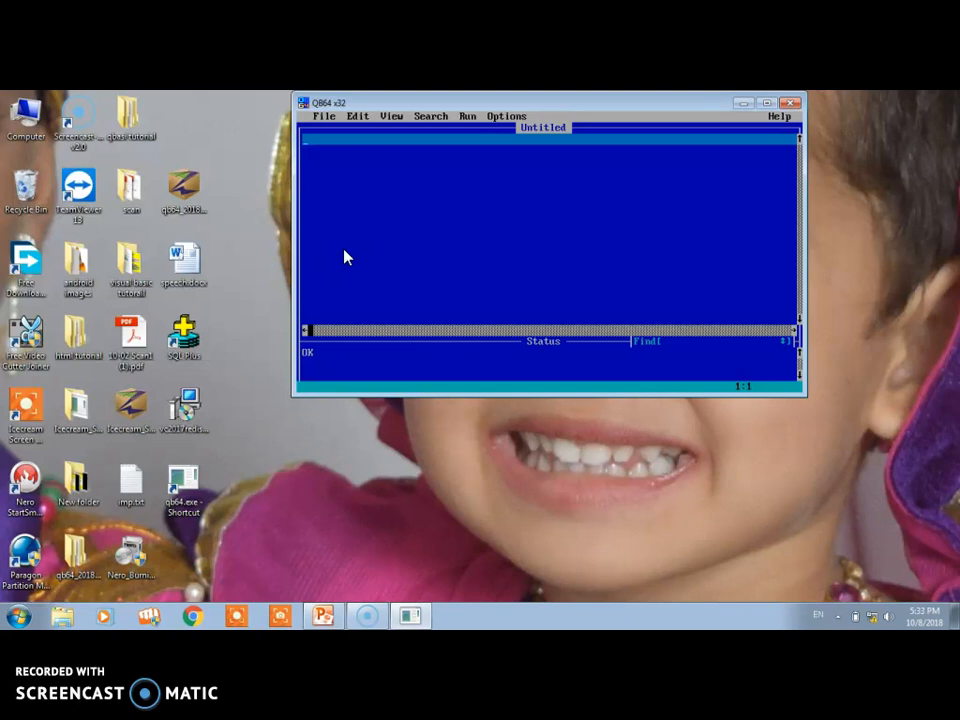
Type 'let a=10' on the first line and 'print a' on the second
type("le")
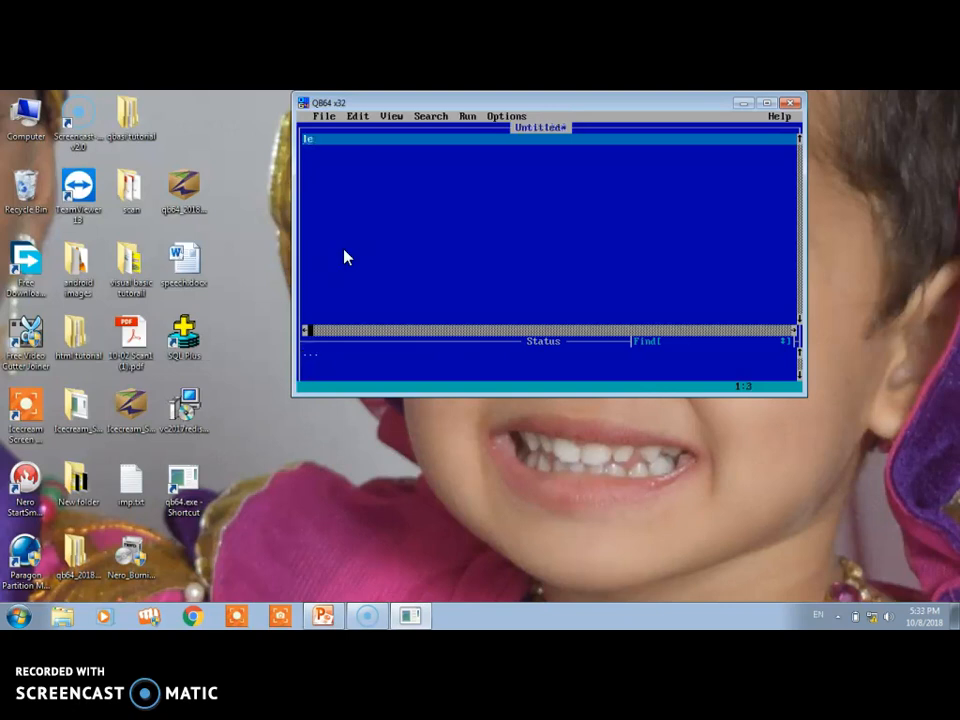
type("t")
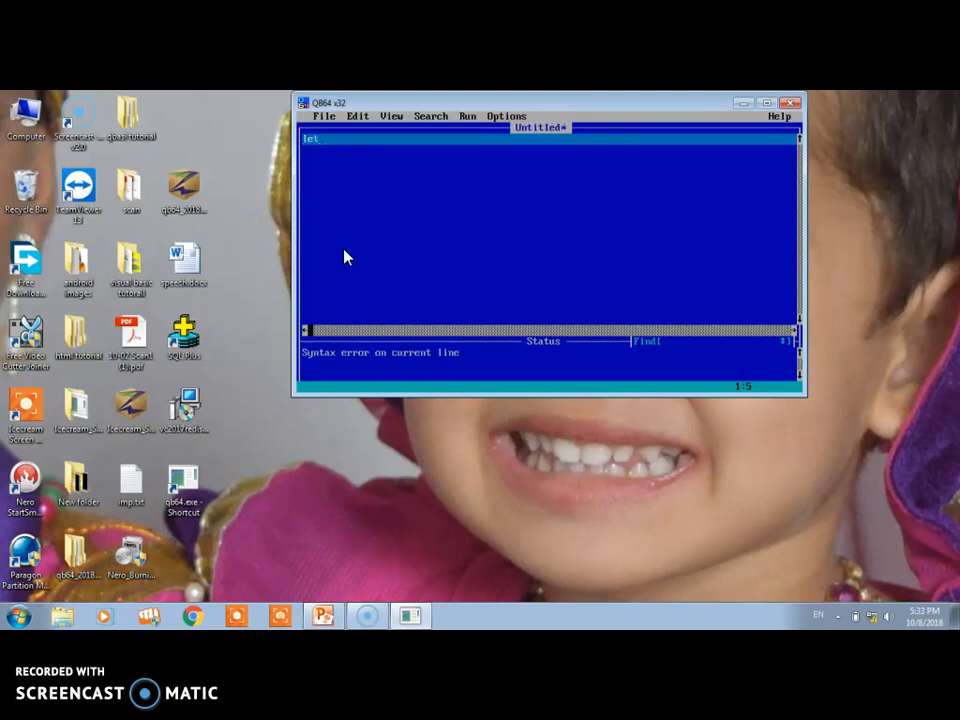
type("a")
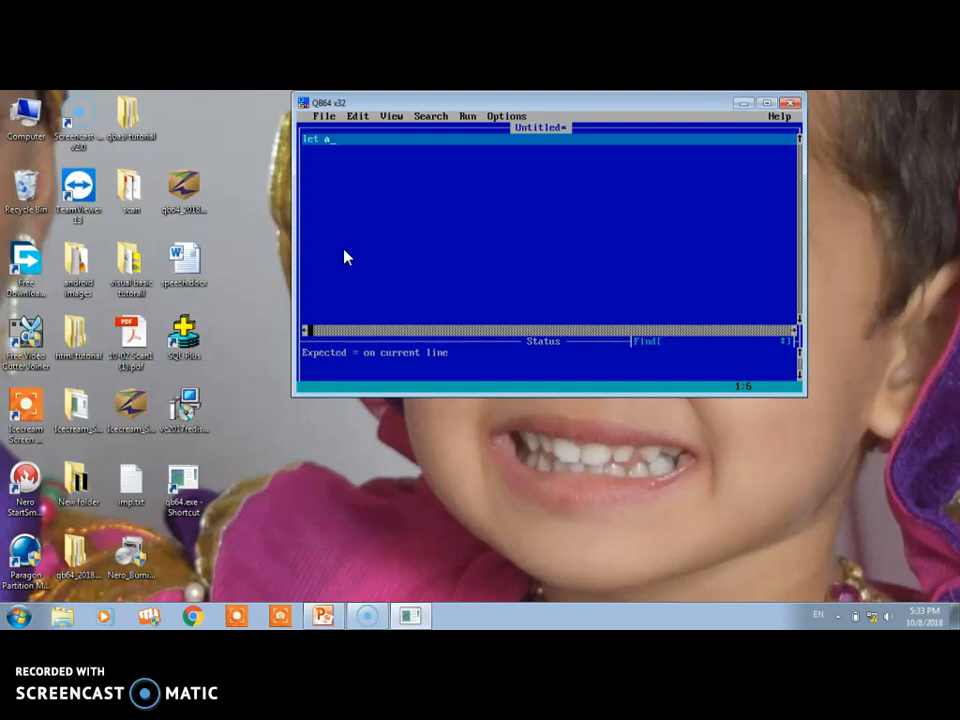
type("=1")
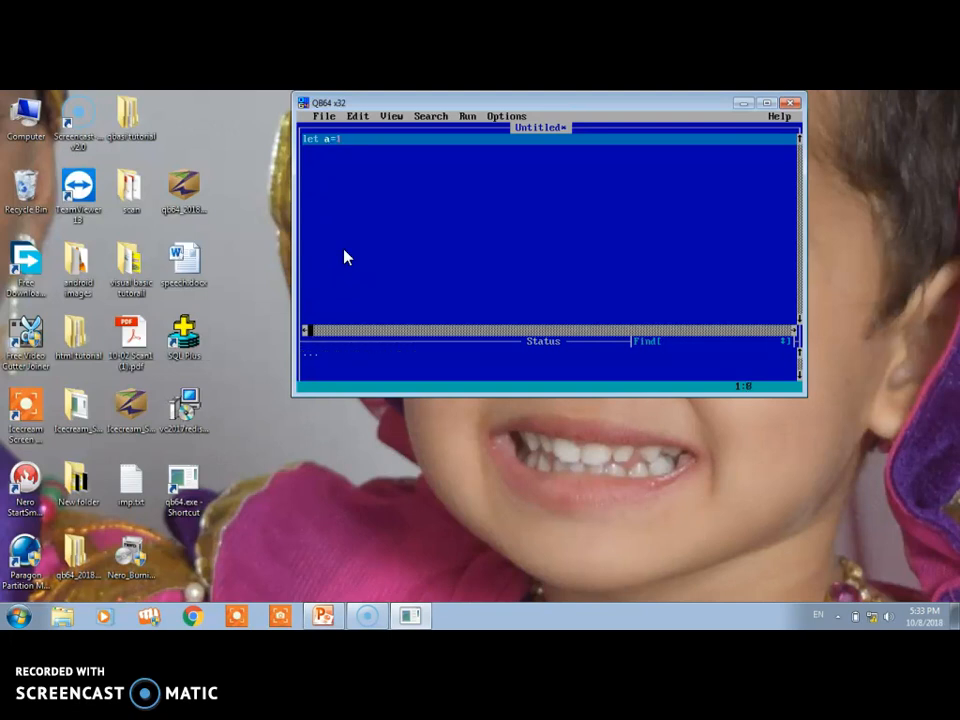
type("0")
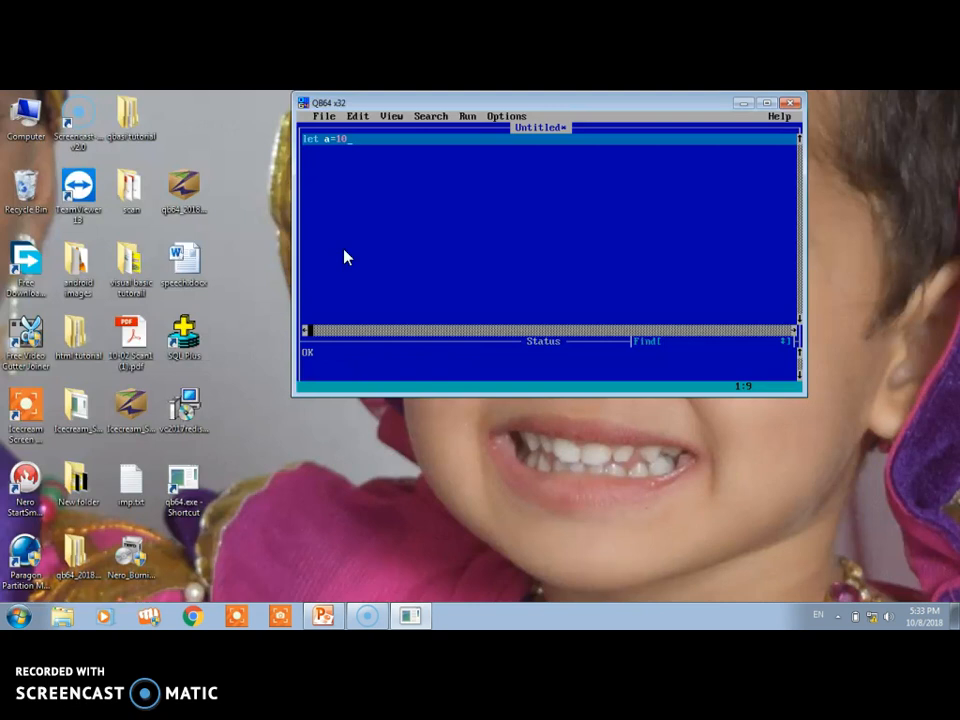
key("Return")
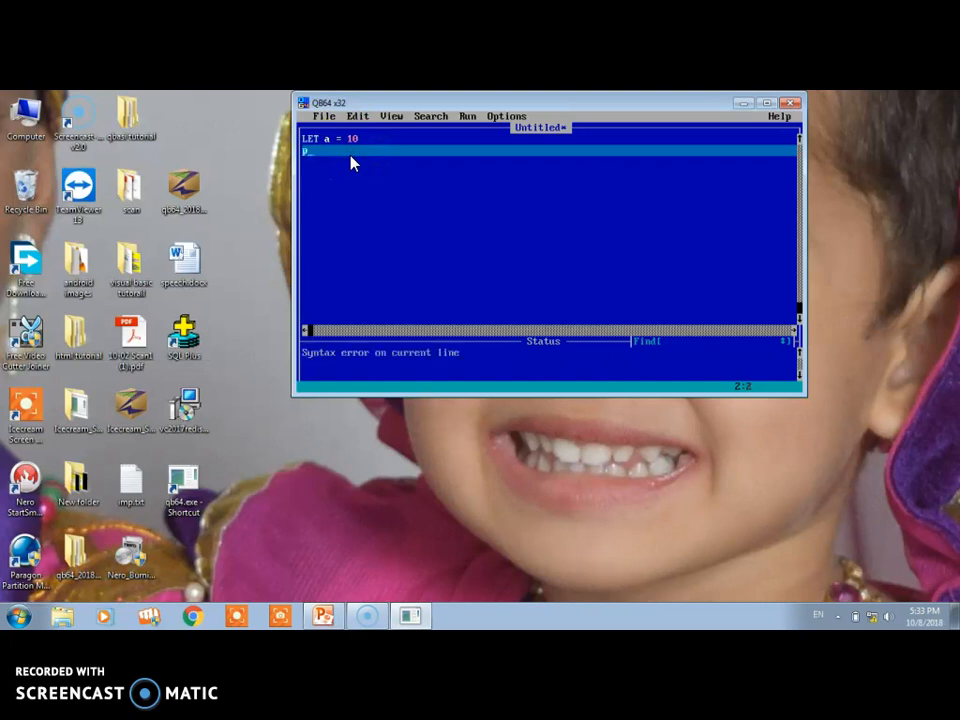
type("print")
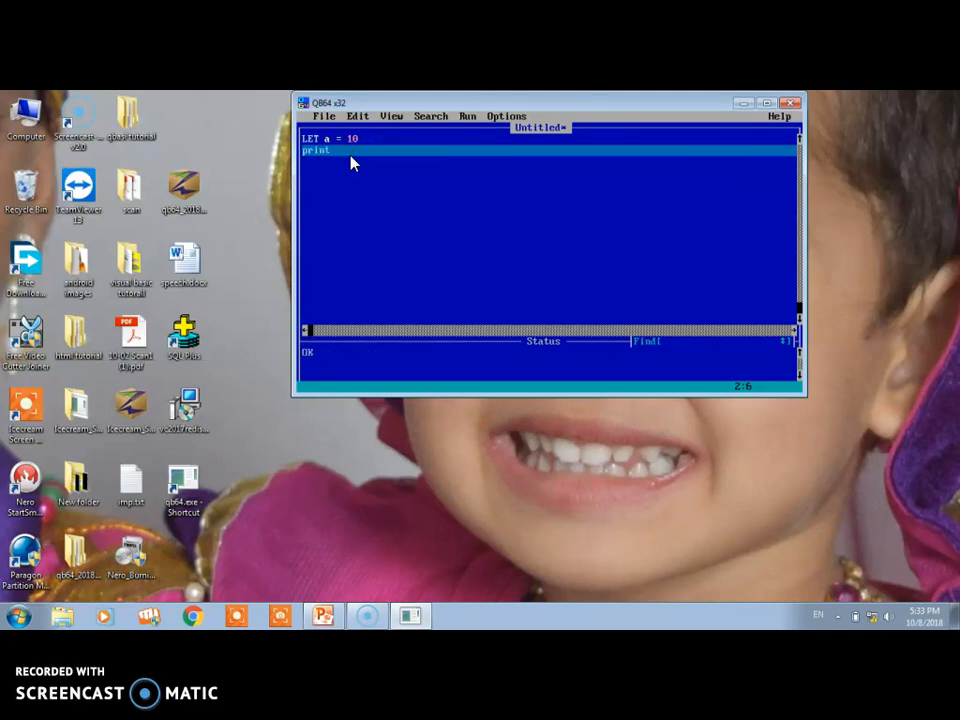
type("a")
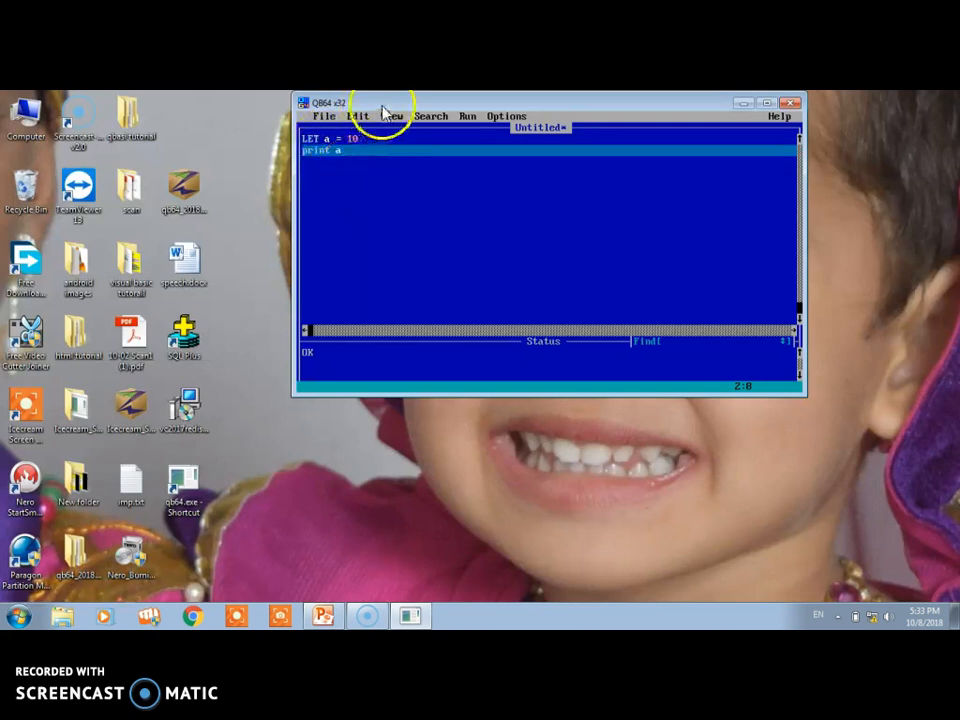
mouse_move(457, 120)
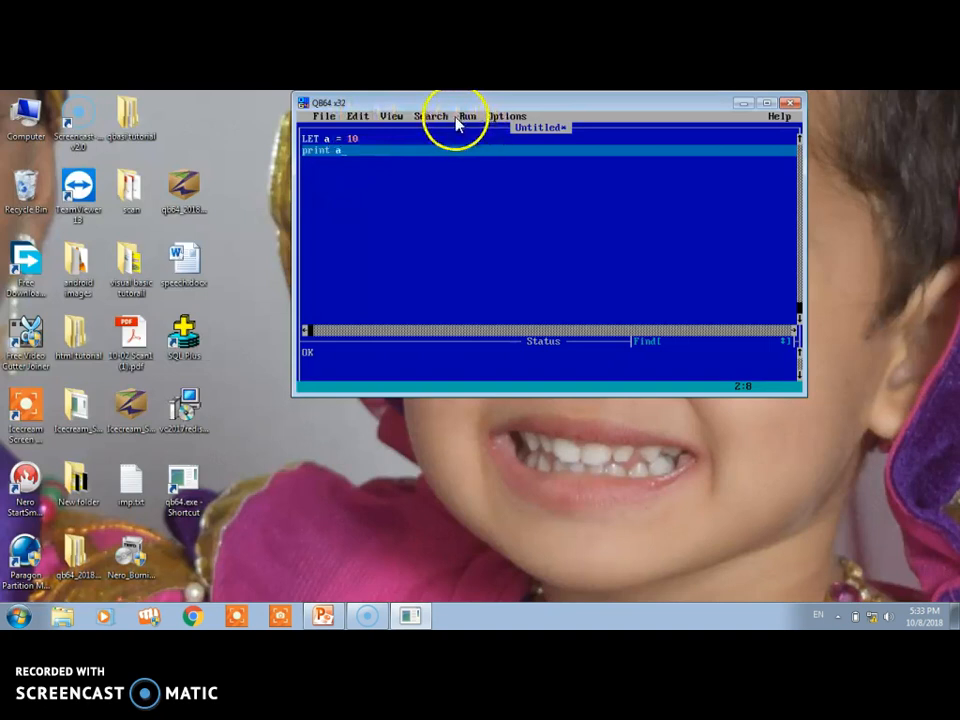
Run the program and view its output window showing 10
left_click(466, 116)
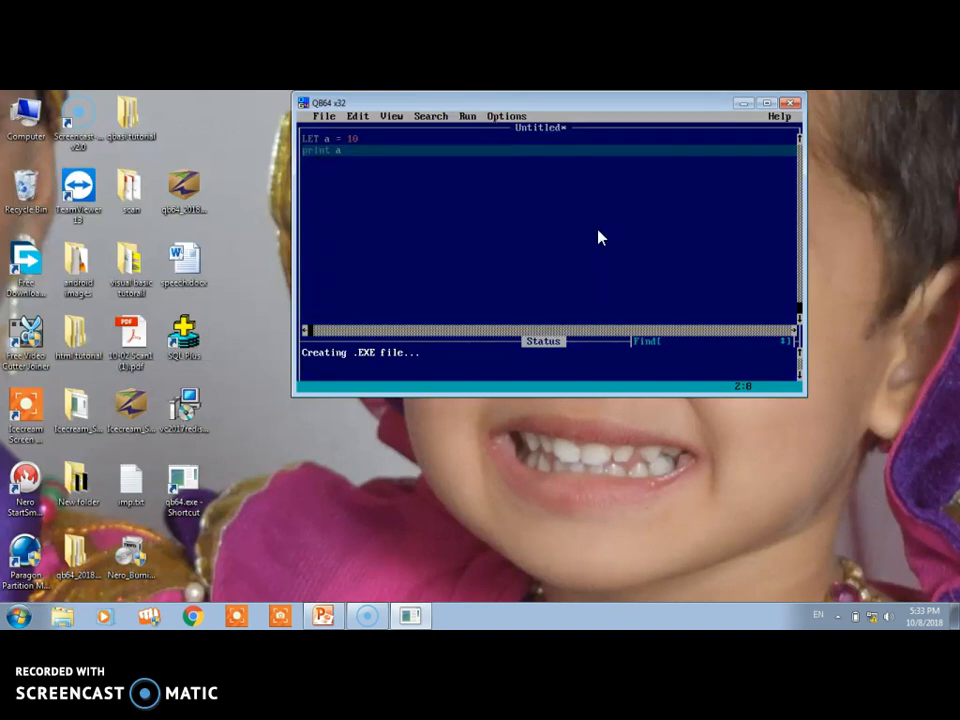
mouse_move(322, 615)
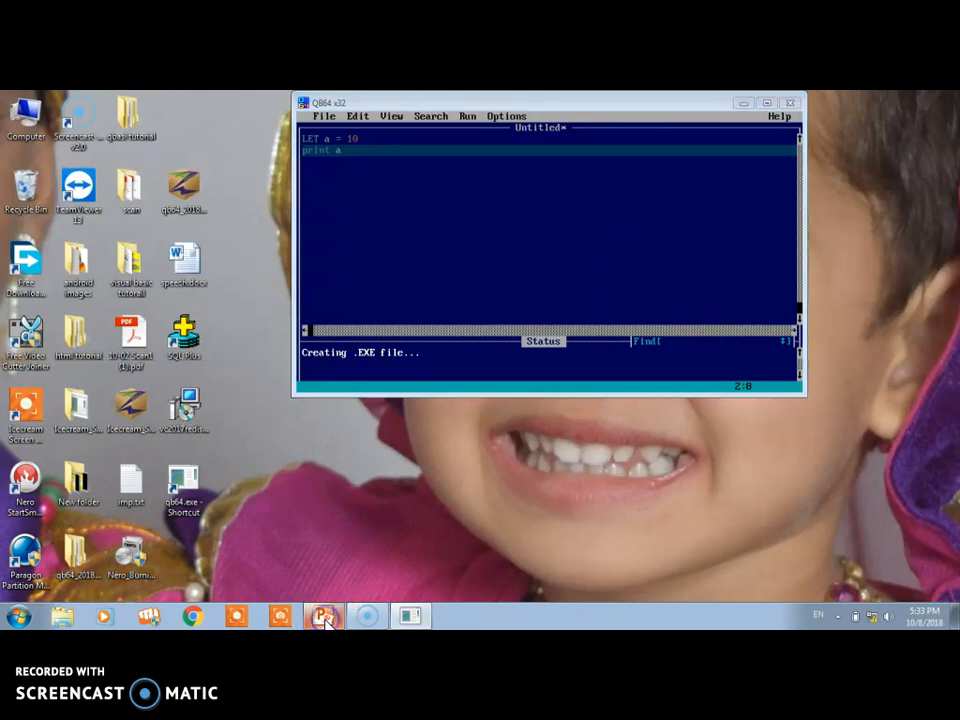
left_click(322, 616)
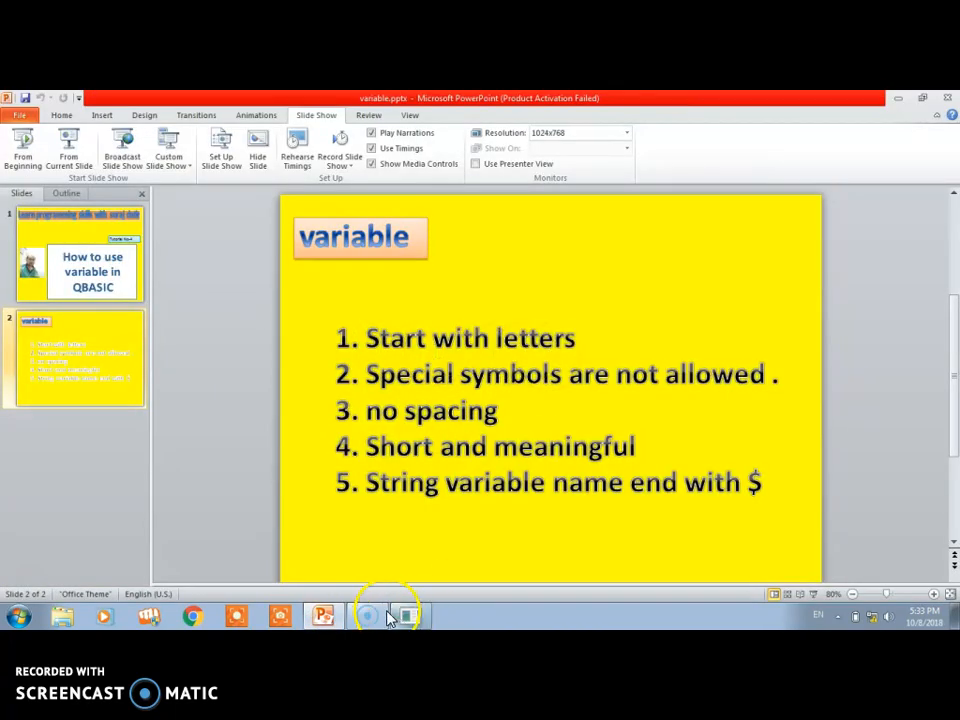
left_click(323, 616)
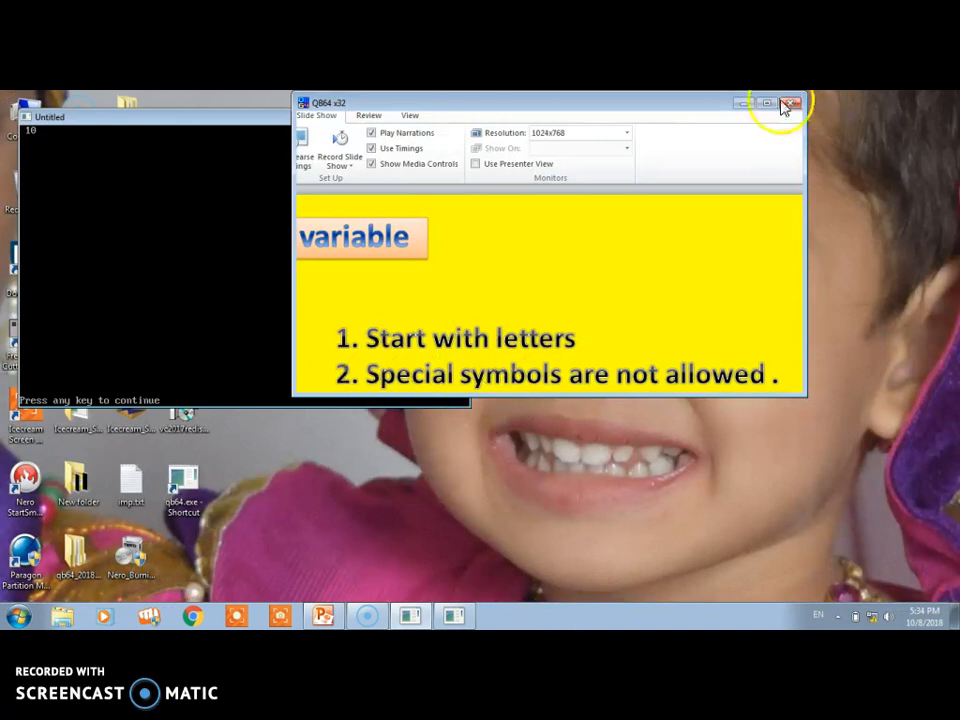
left_click(790, 103)
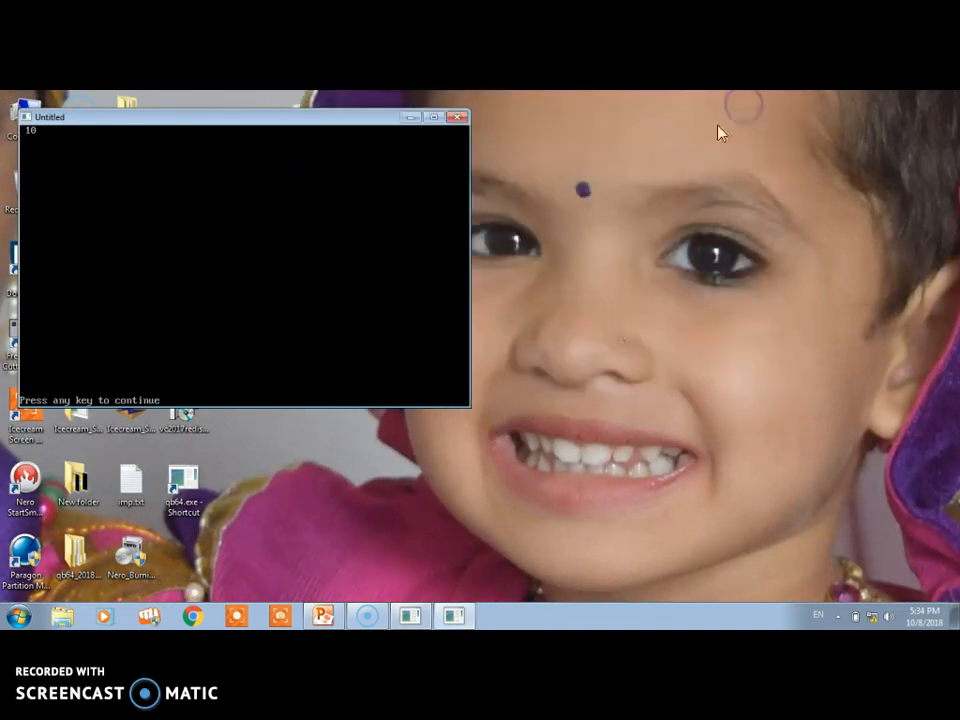
Reposition the output window, restore the QB64 editor and move it into place
left_click_drag(240, 116, 388, 183)
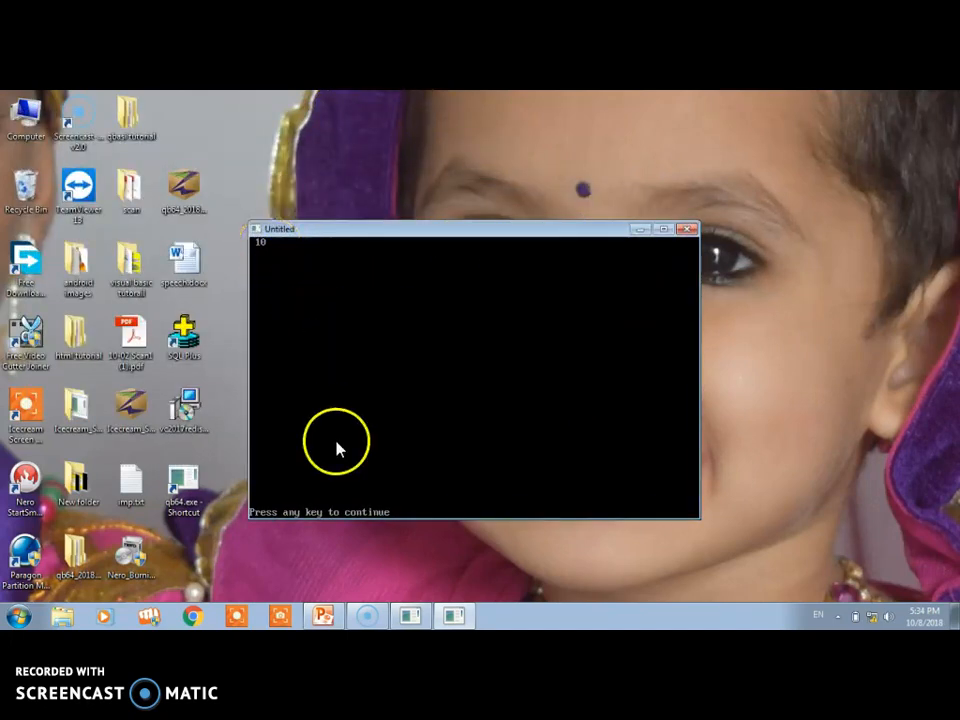
left_click(410, 616)
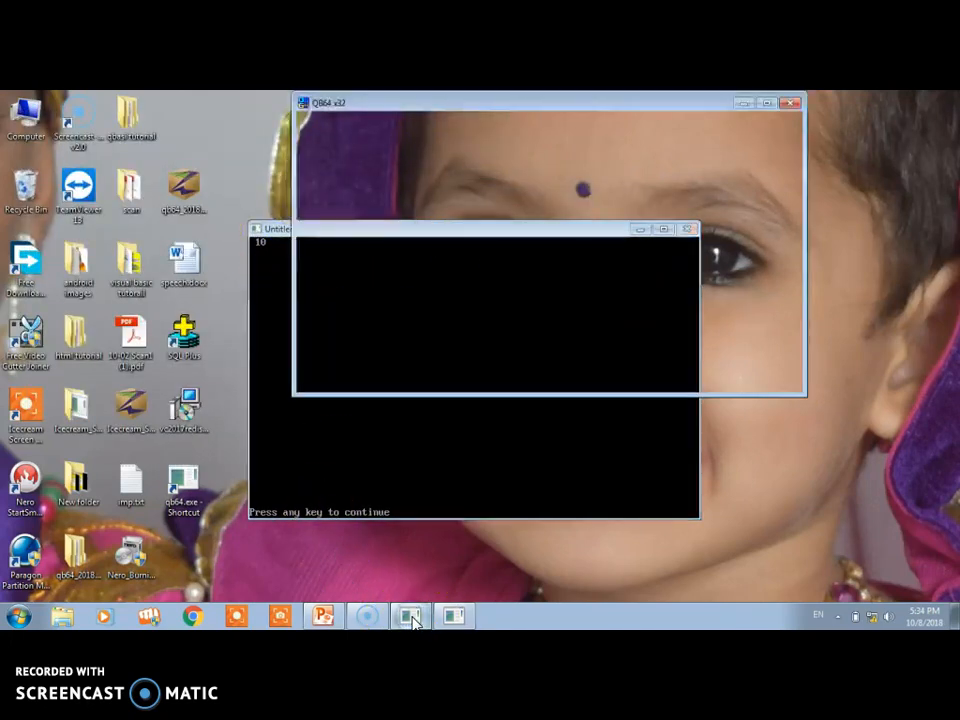
mouse_move(452, 615)
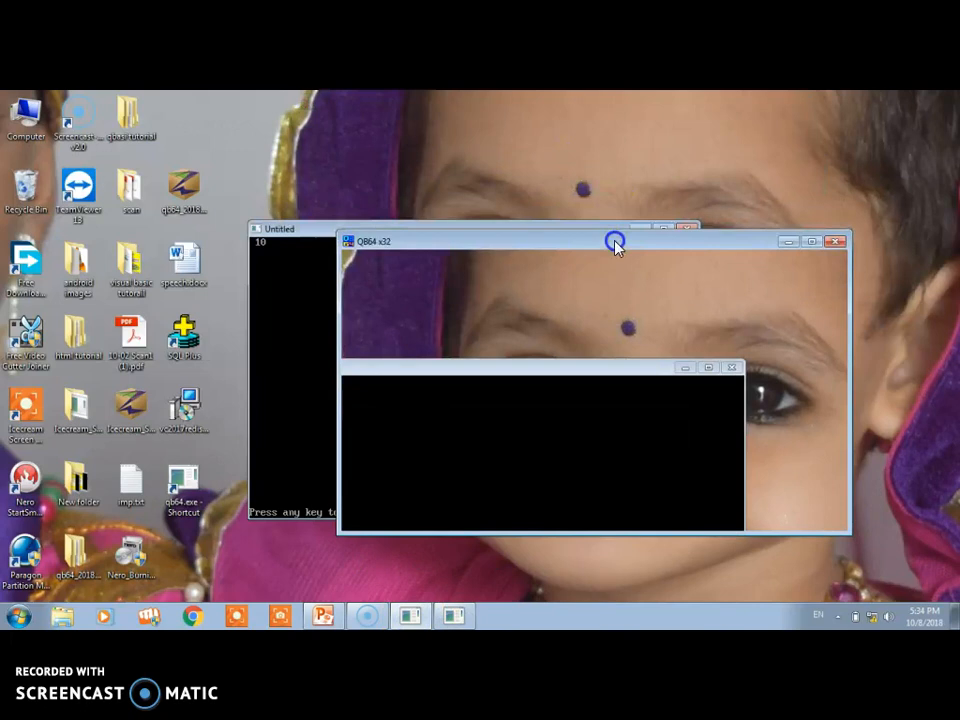
left_click_drag(615, 241, 630, 152)
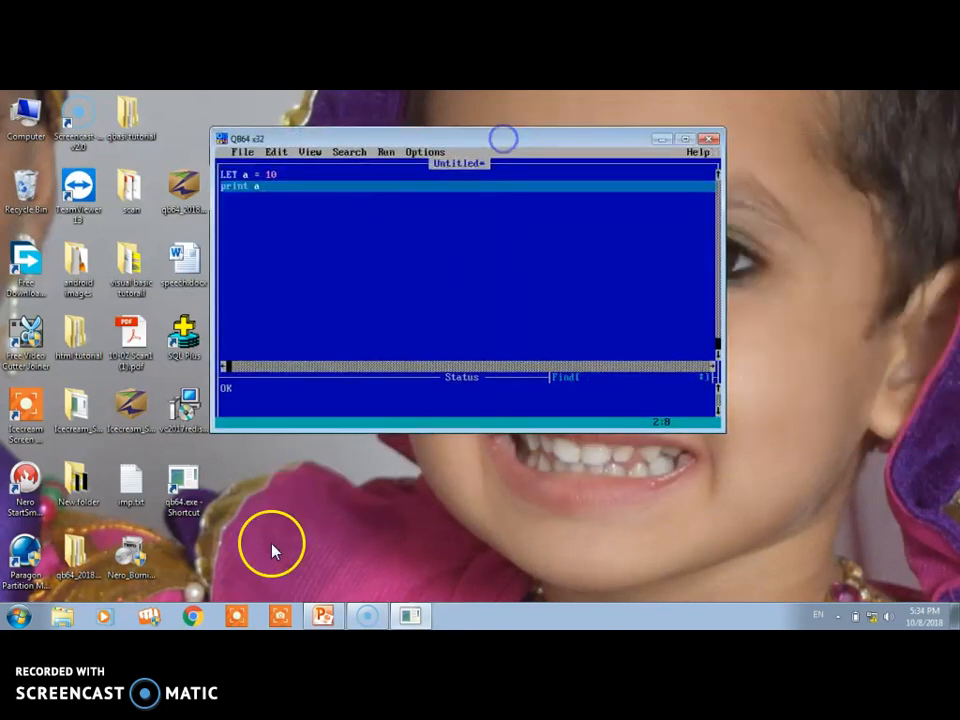
mouse_move(245, 185)
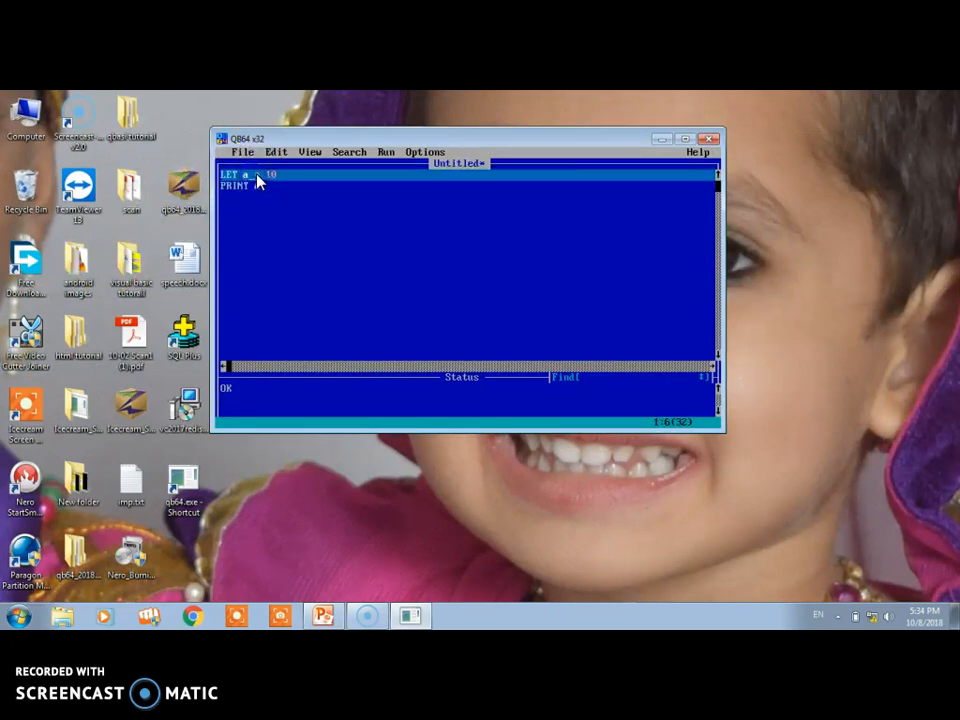
type("a")
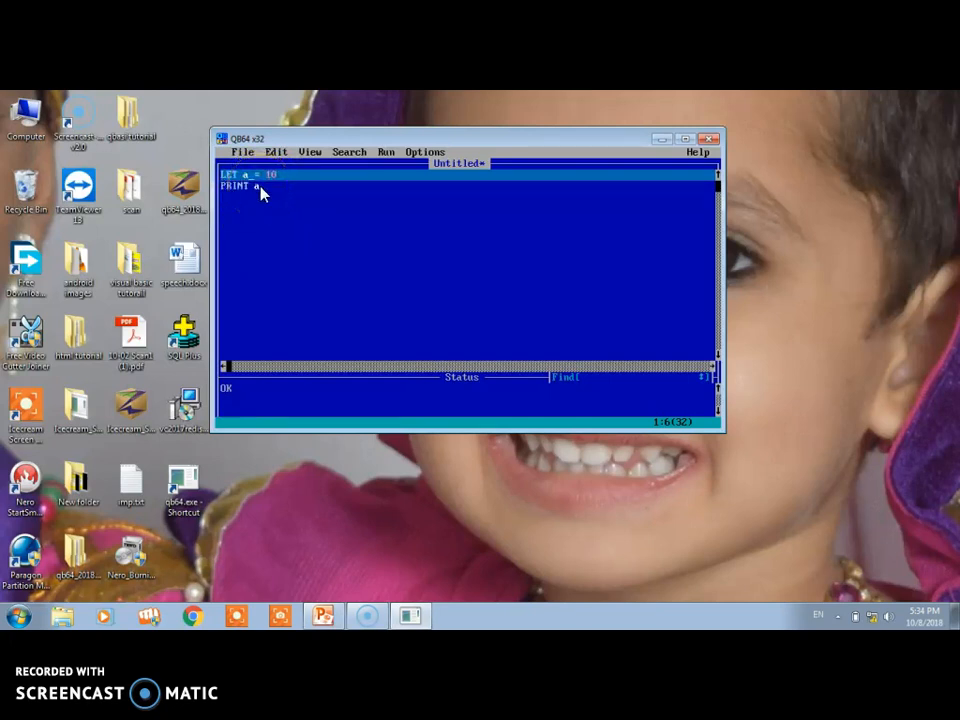
type("1")
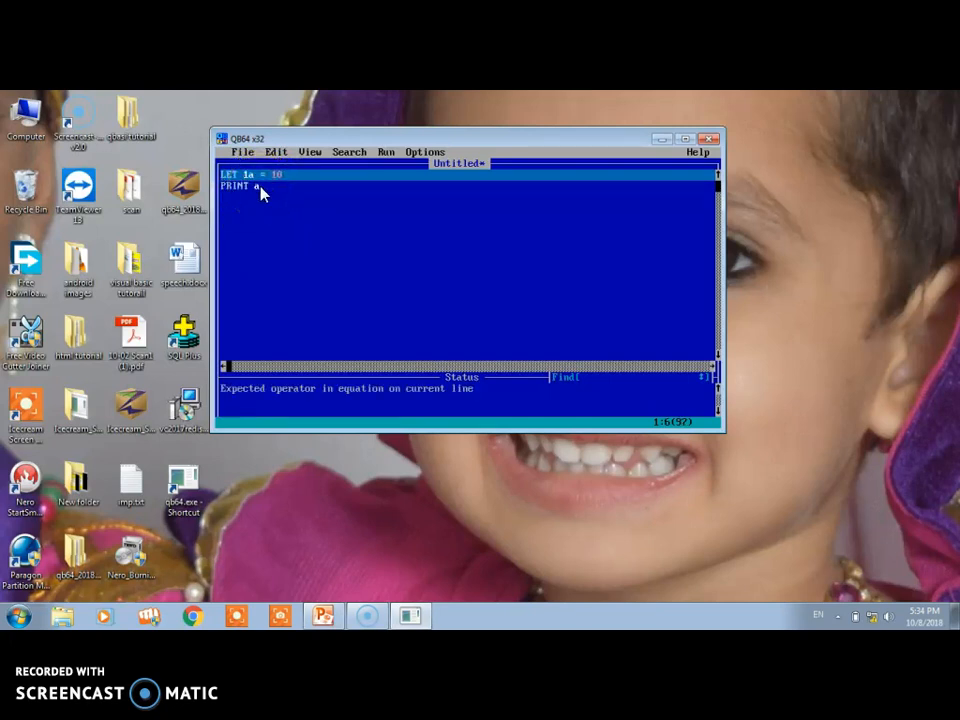
mouse_move(313, 167)
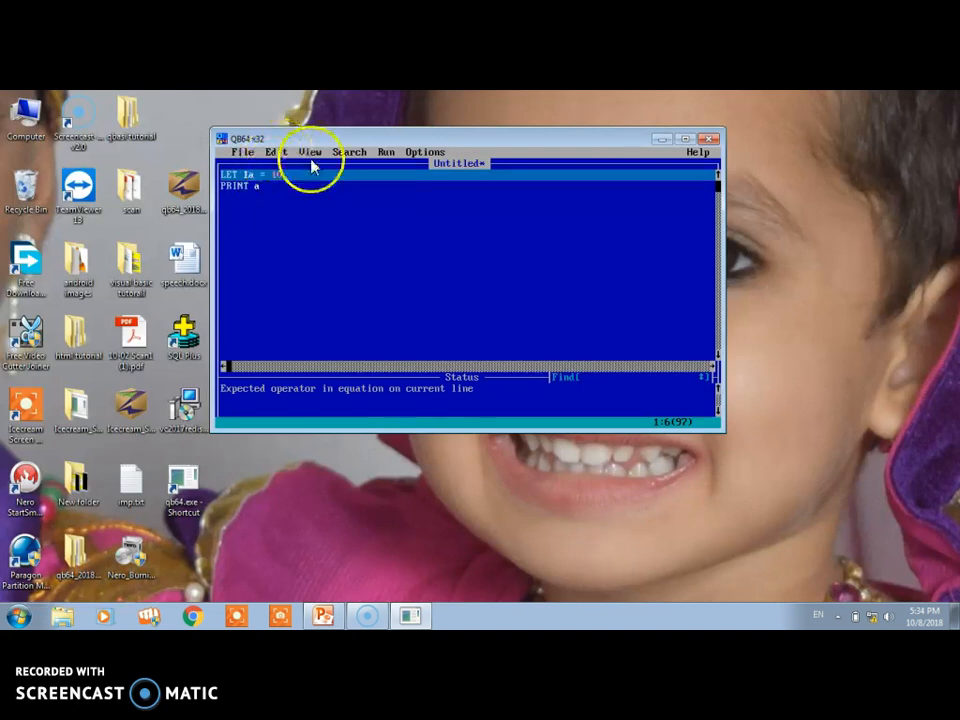
mouse_move(283, 401)
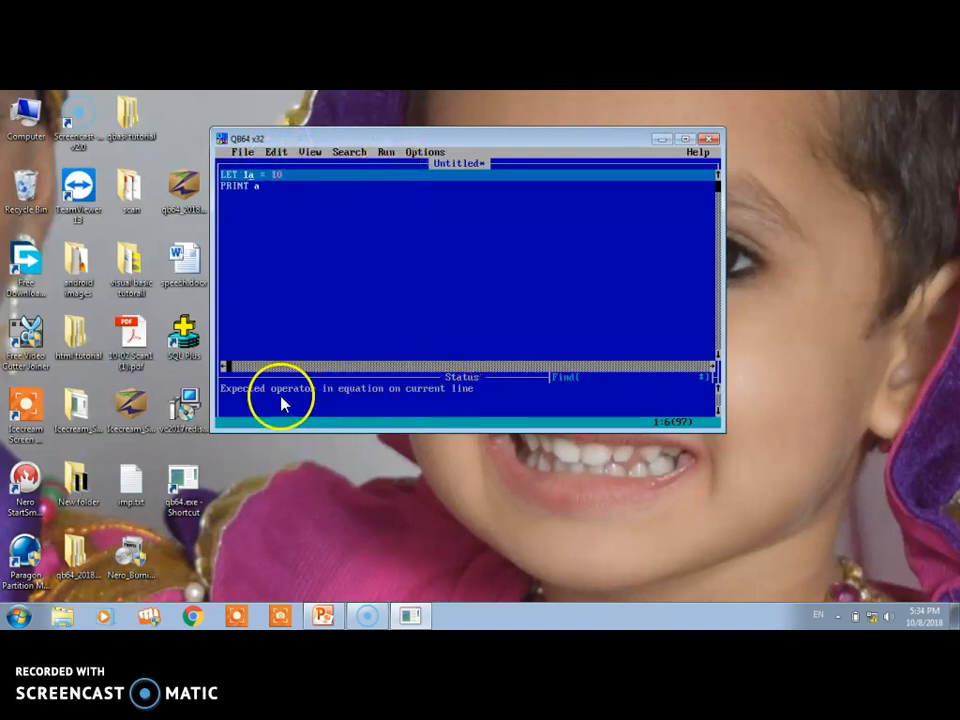
mouse_move(463, 407)
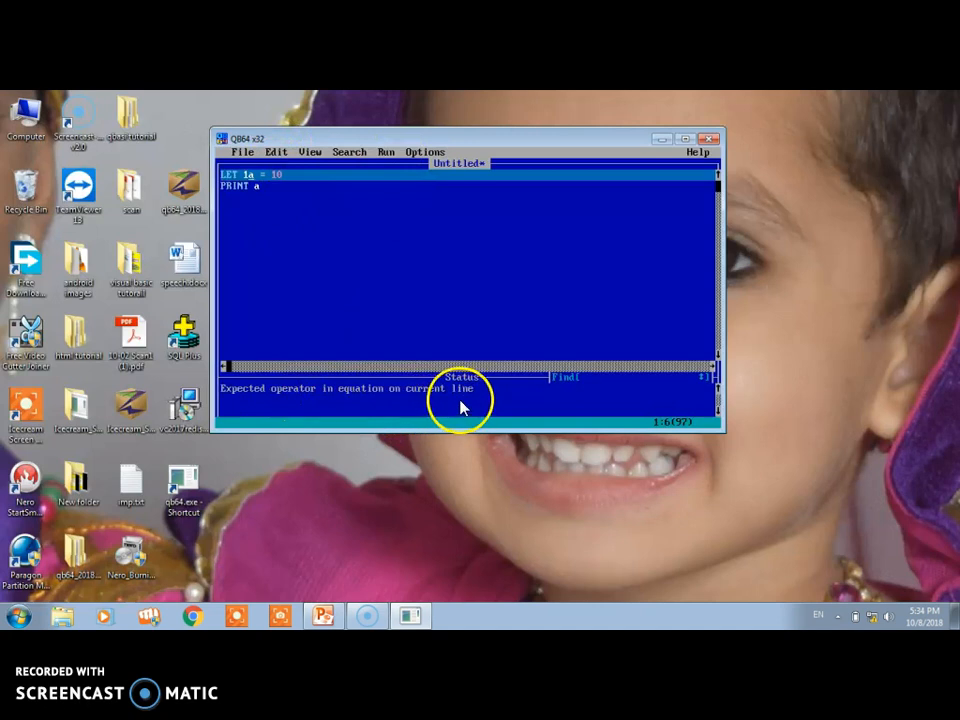
mouse_move(255, 400)
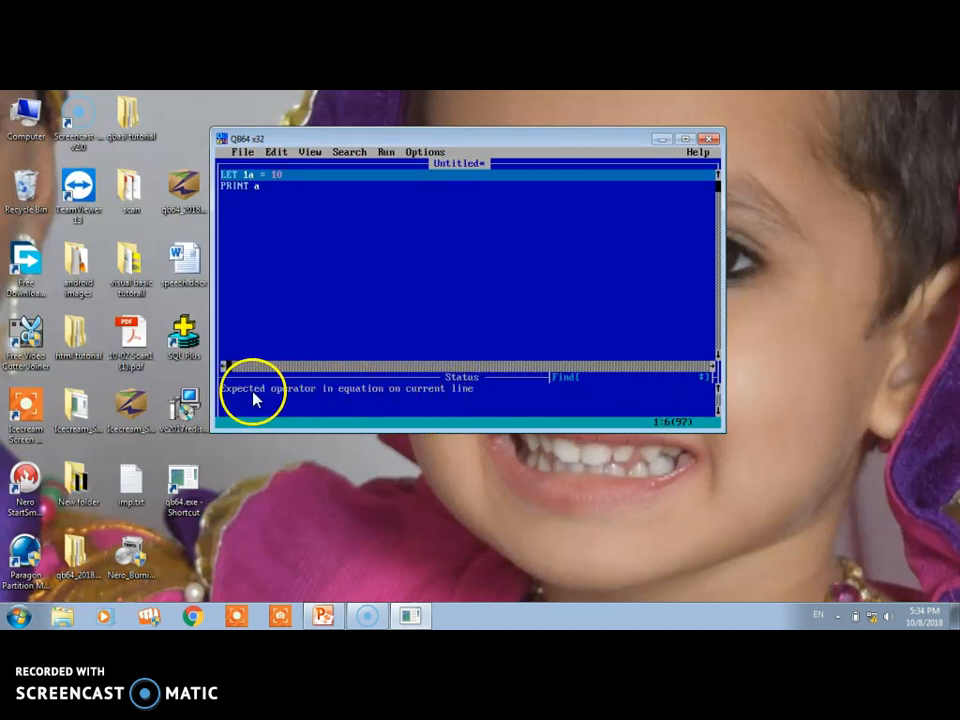
mouse_move(455, 403)
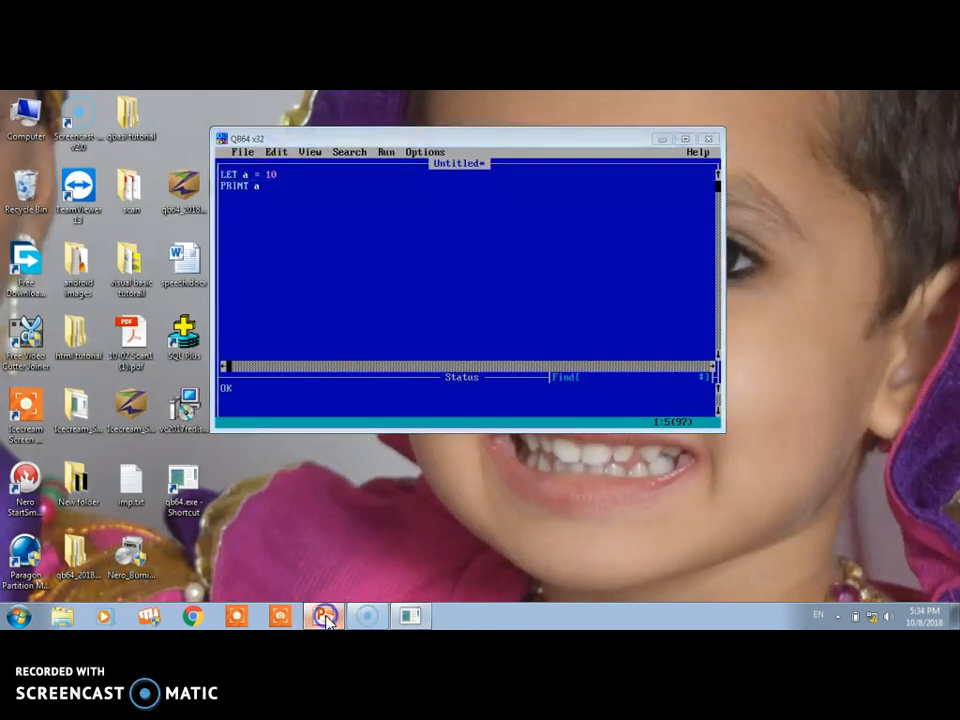
Show PowerPoint slide 2, 'variable', listing the variable naming rules
left_click(323, 615)
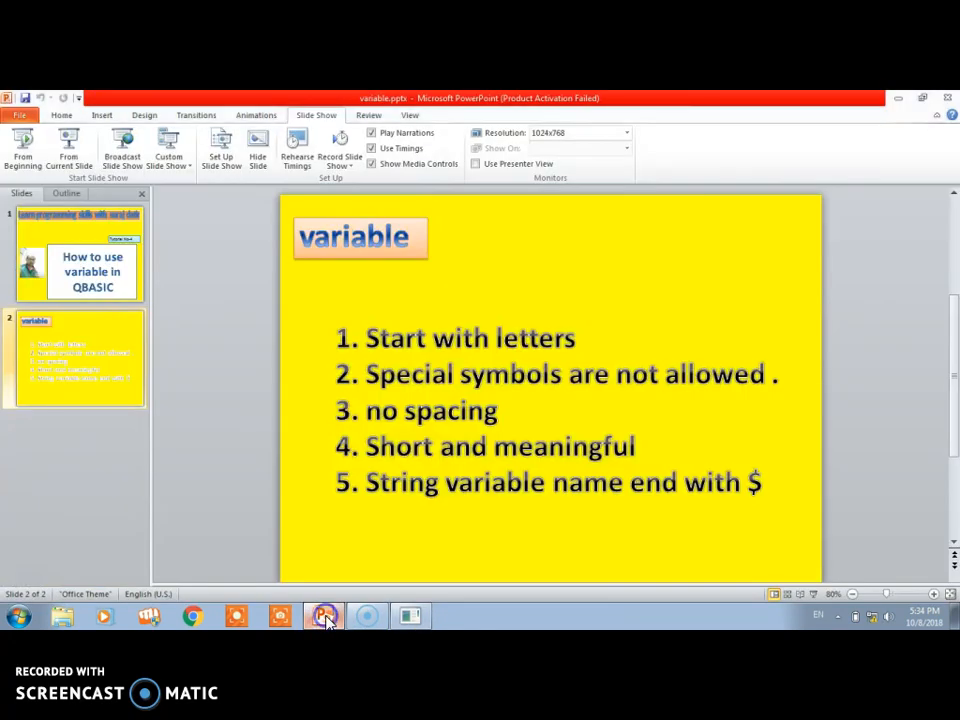
left_click(322, 616)
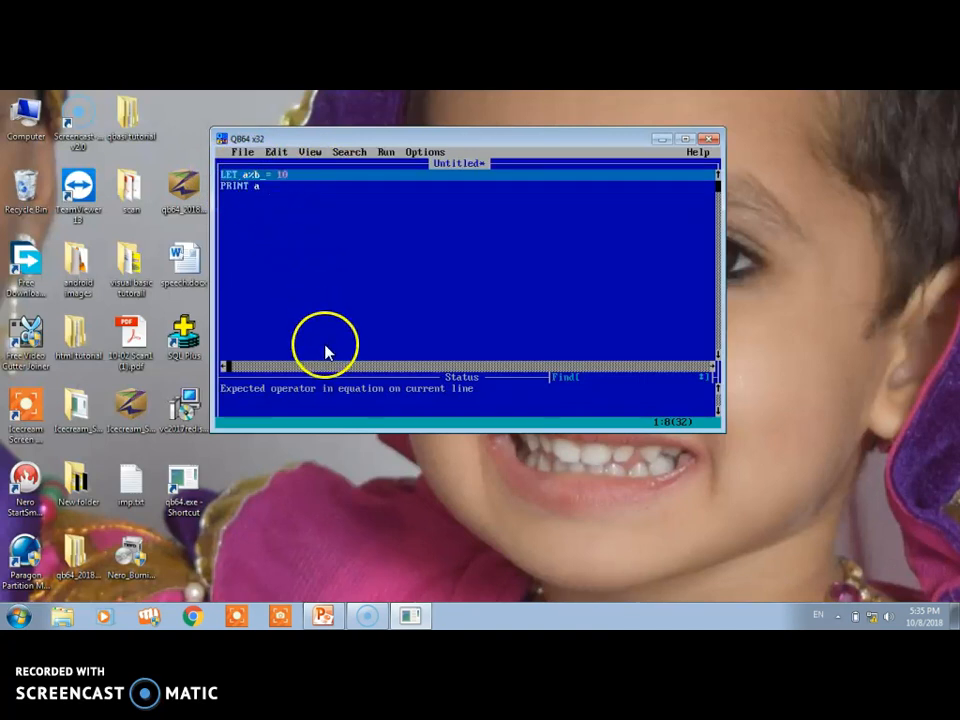
mouse_move(330, 352)
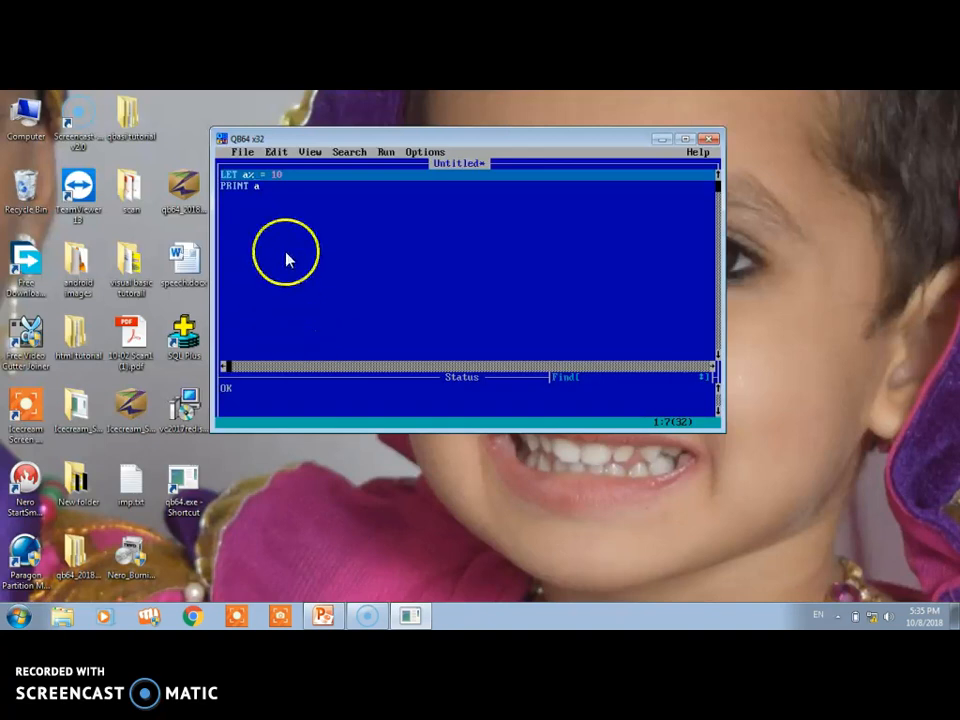
mouse_move(248, 185)
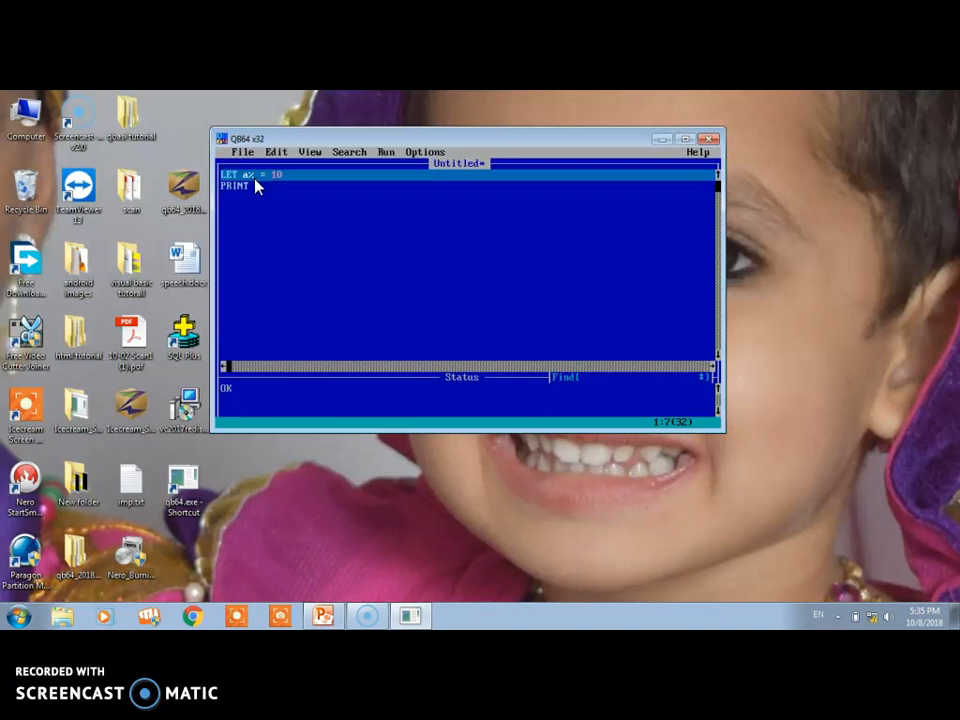
mouse_move(257, 191)
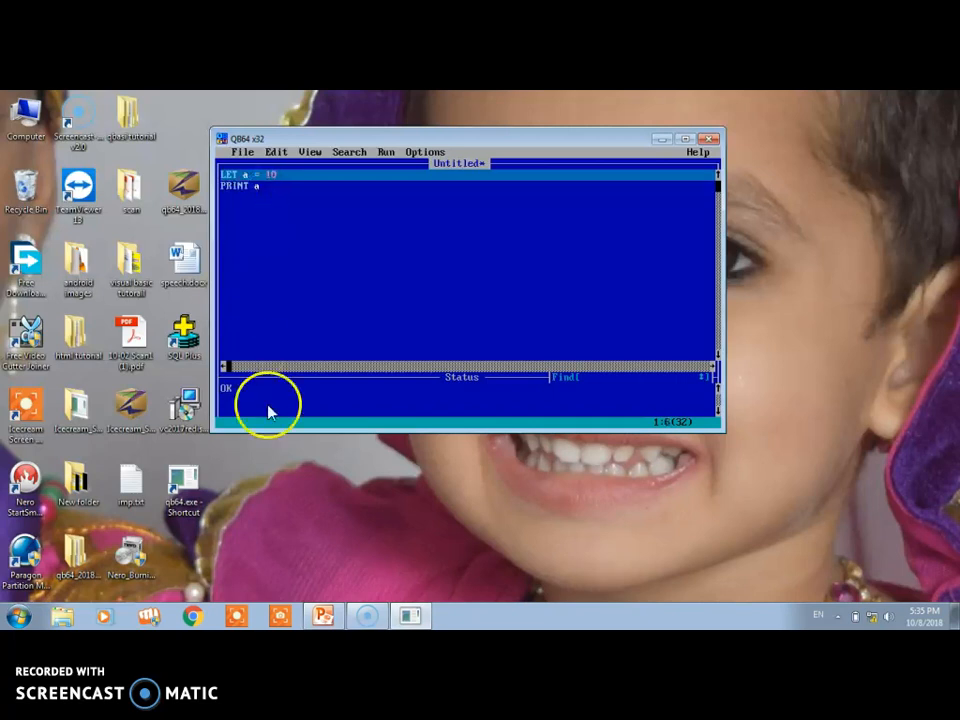
left_click(323, 615)
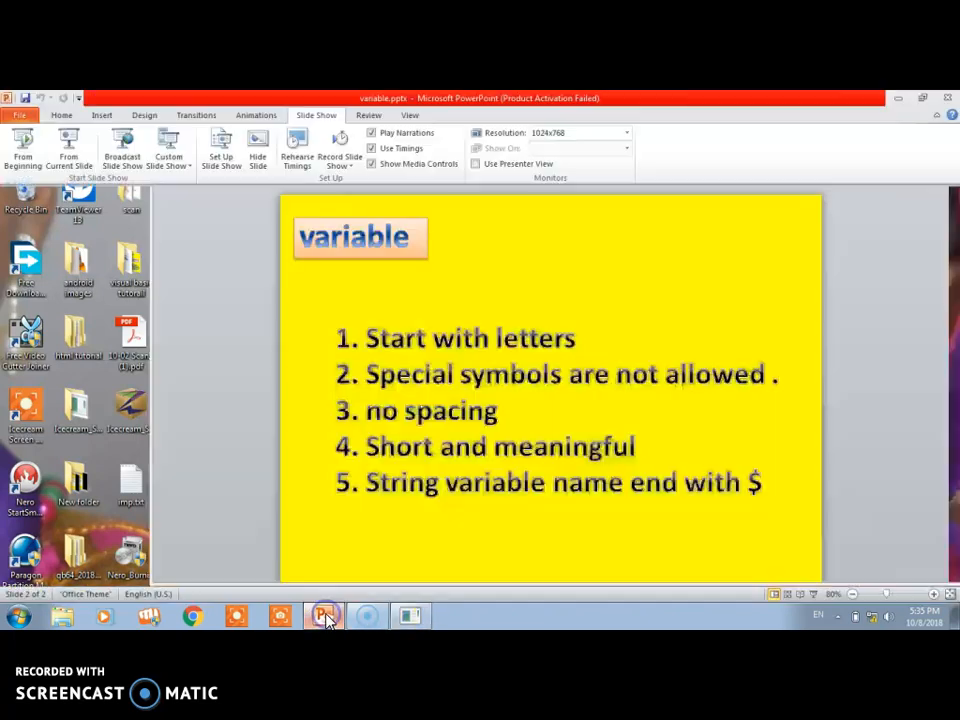
left_click(322, 615)
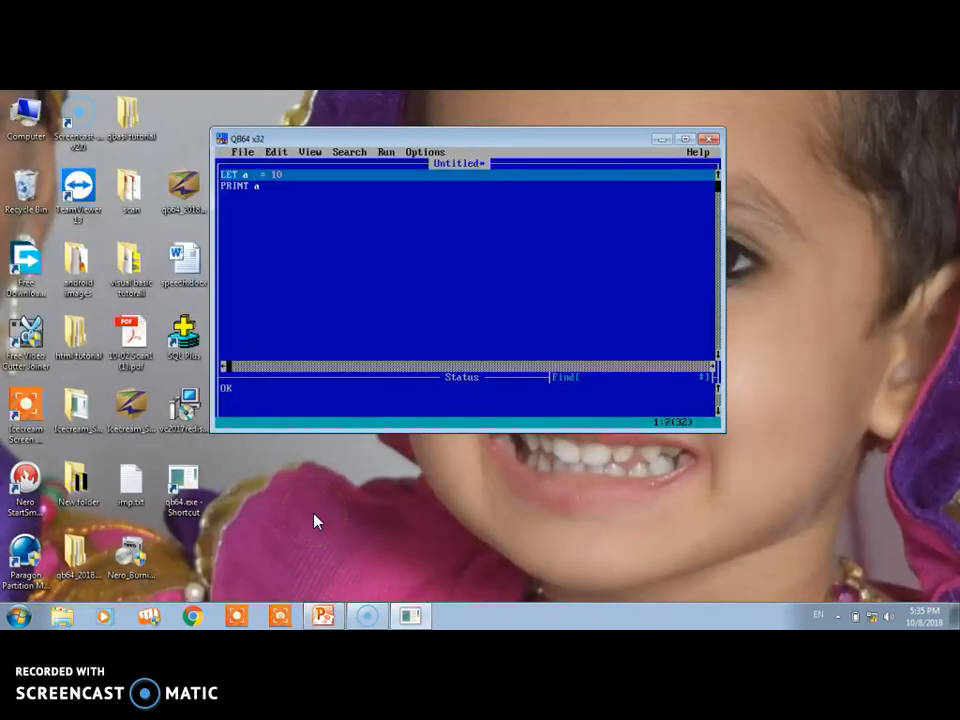
Edit the LET line to read LET a= 10, glancing at the naming rules slide
type("b")
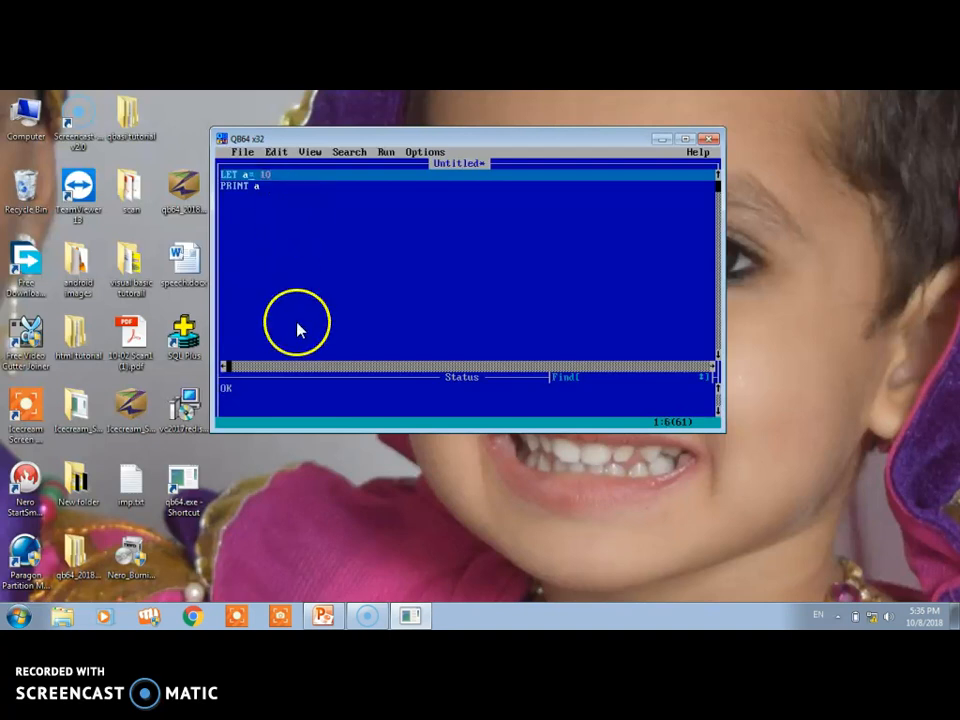
left_click(322, 615)
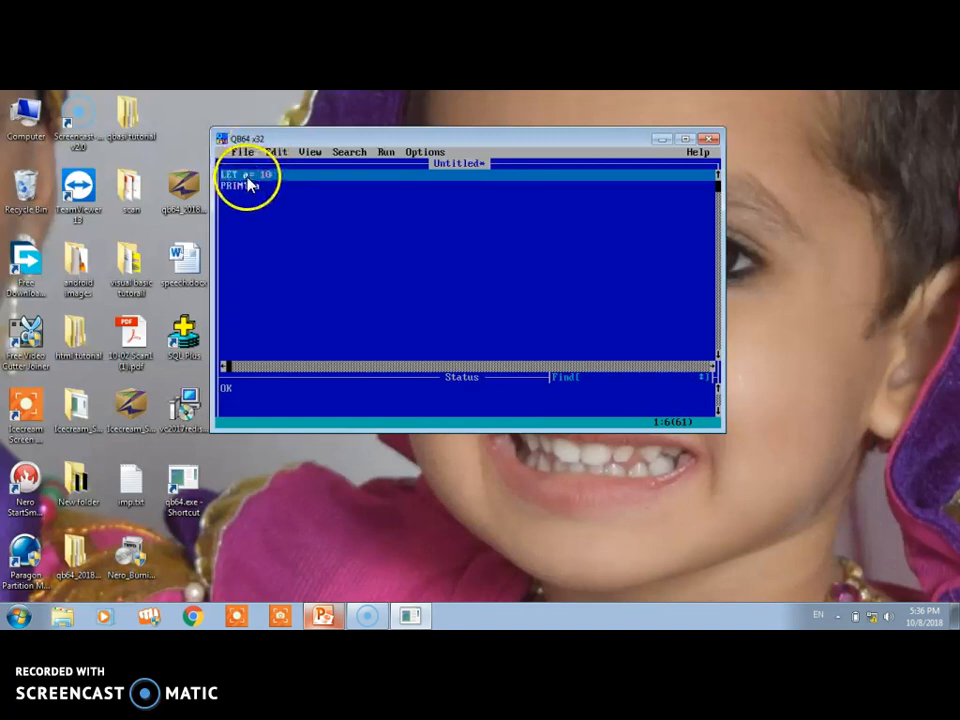
mouse_move(270, 495)
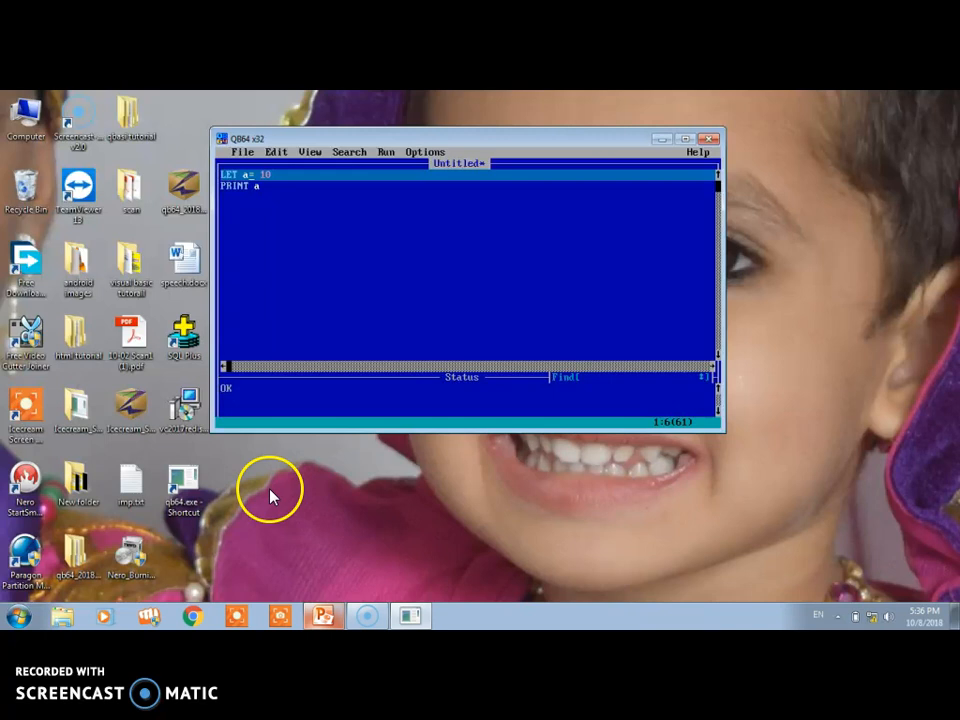
mouse_move(273, 495)
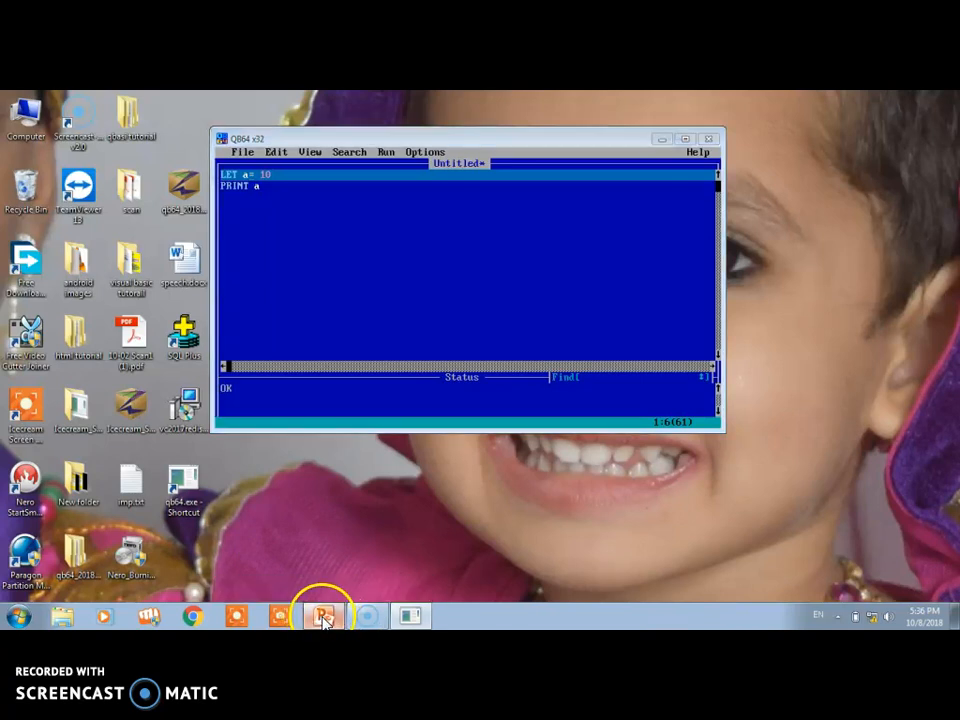
left_click(323, 616)
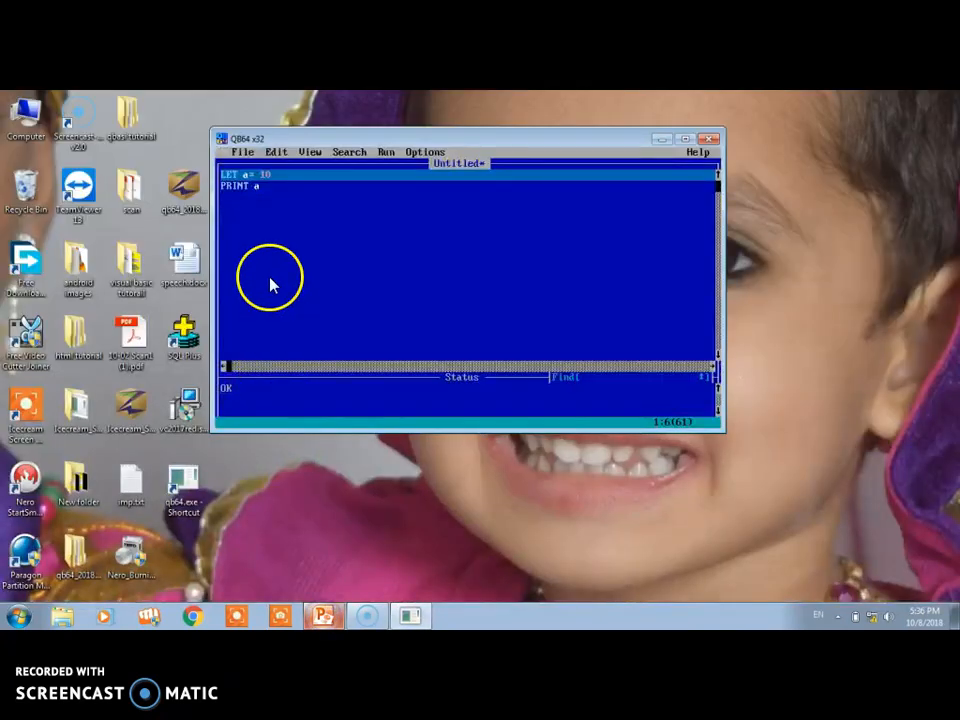
mouse_move(275, 220)
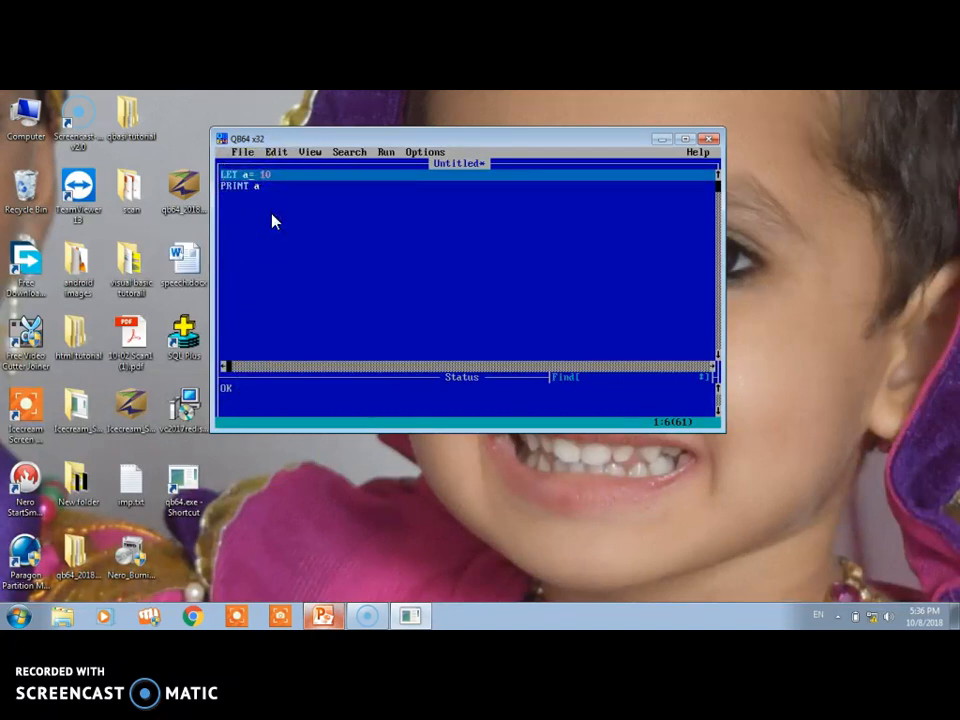
Make the first line LET a$ = "ghghgh55" by replacing 10 with the quoted string
type("$")
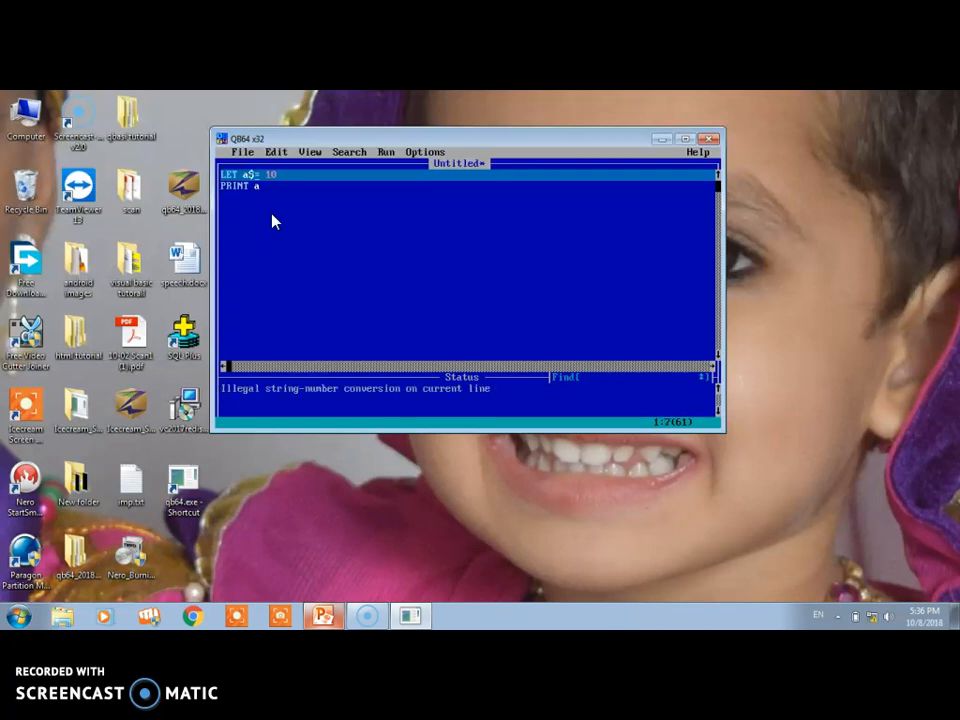
mouse_move(315, 378)
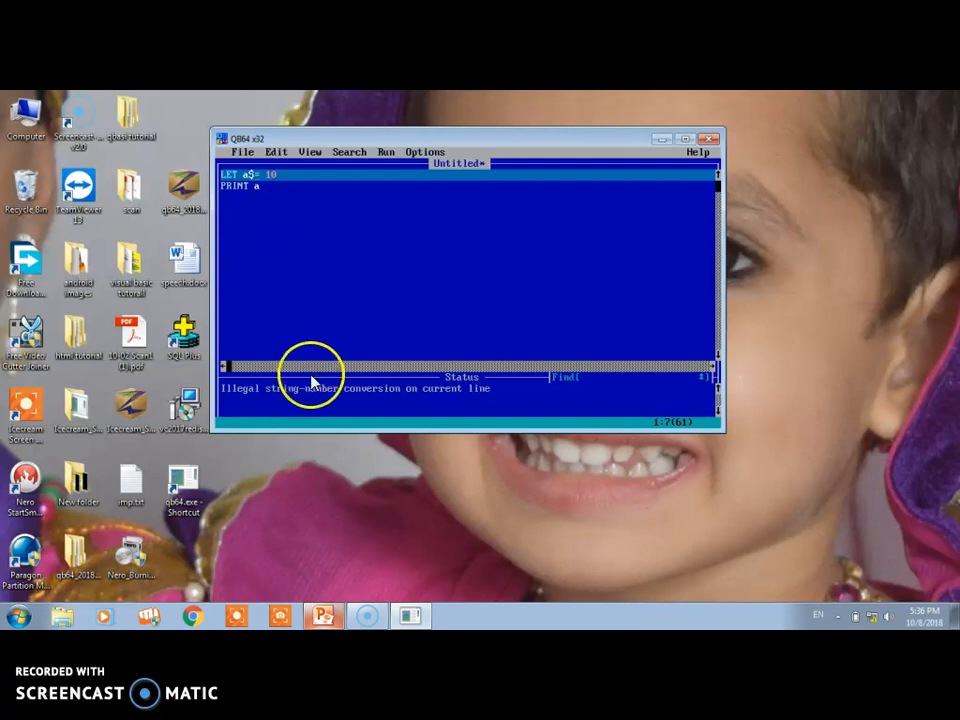
mouse_move(340, 190)
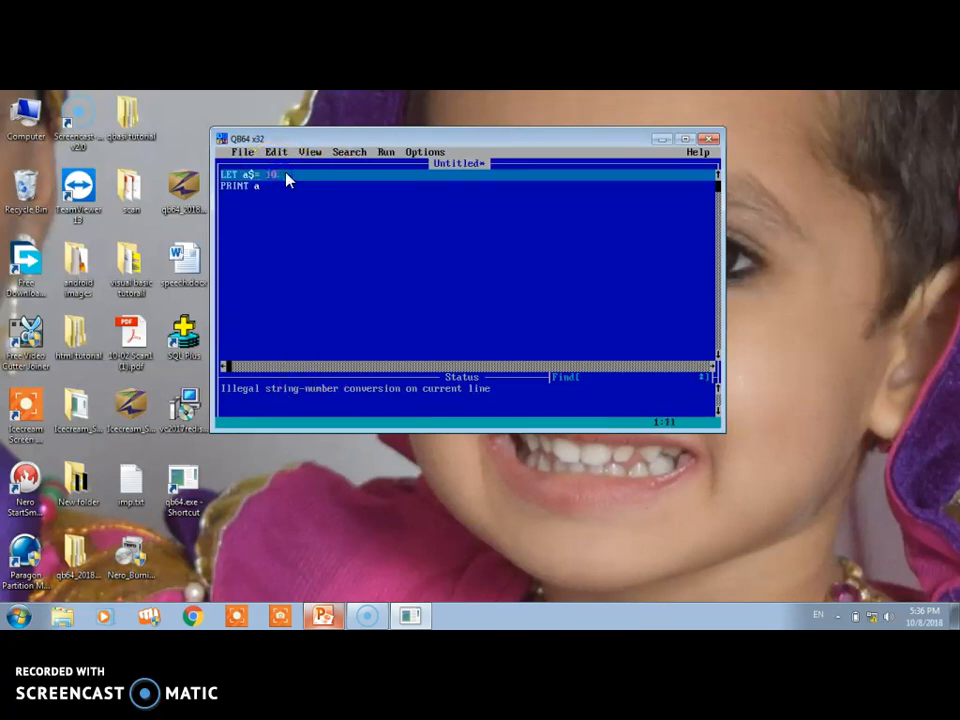
key("backspace")
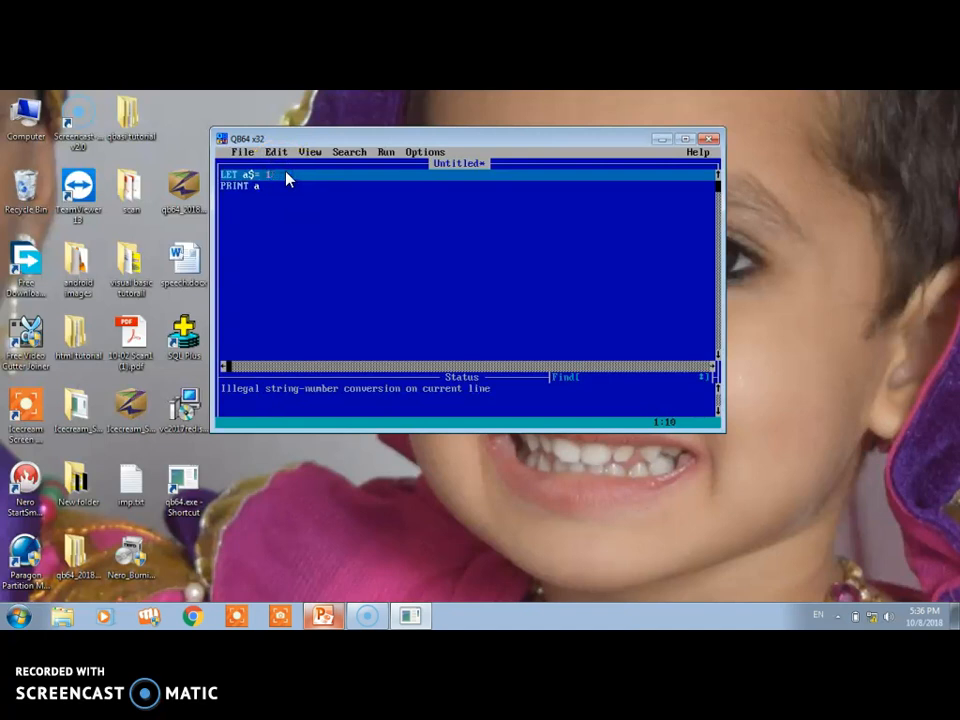
key("backspace")
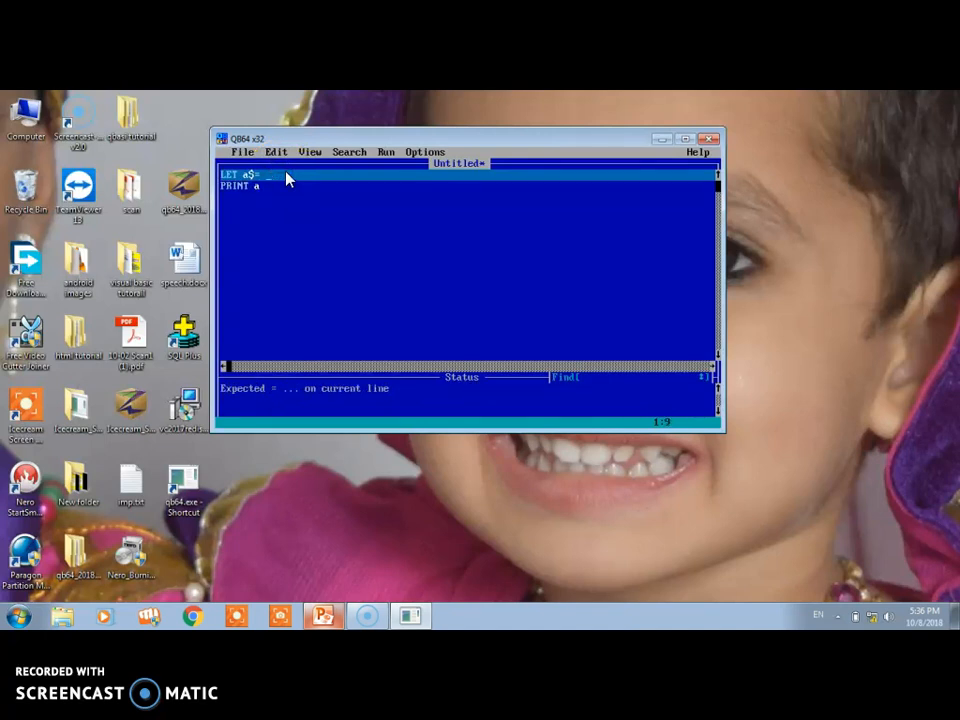
type("\"")
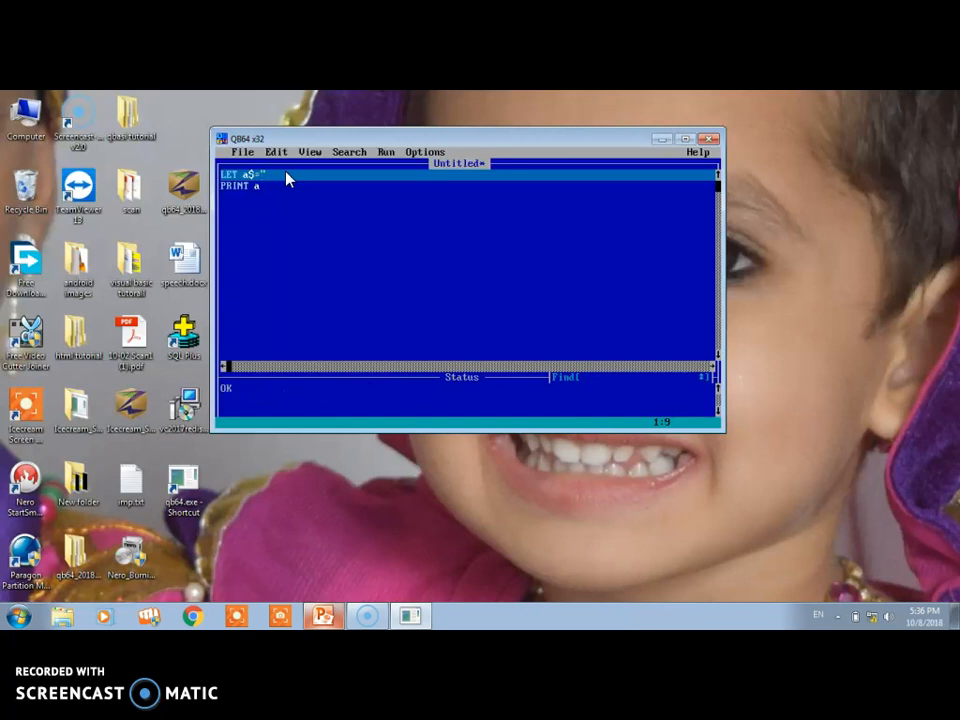
type("\"")
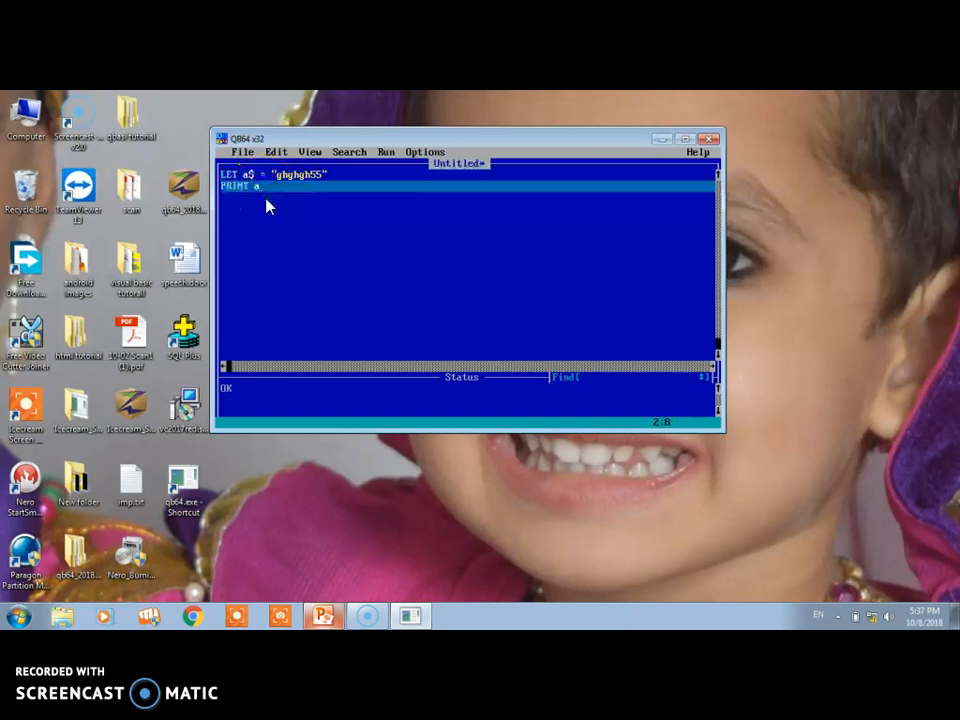
mouse_move(263, 210)
type("$")
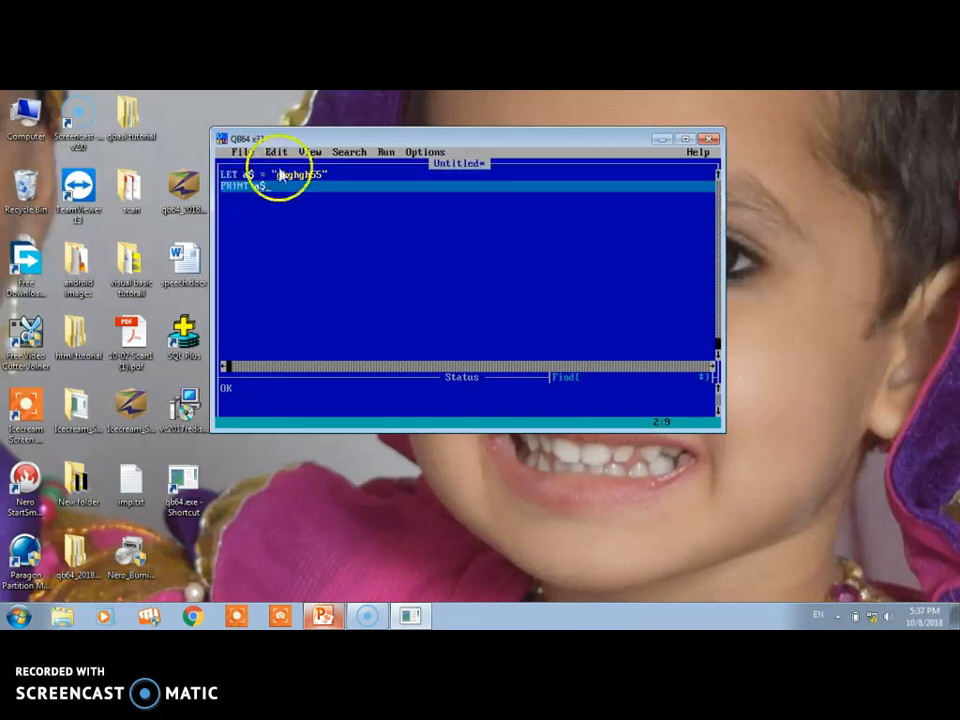
mouse_move(388, 151)
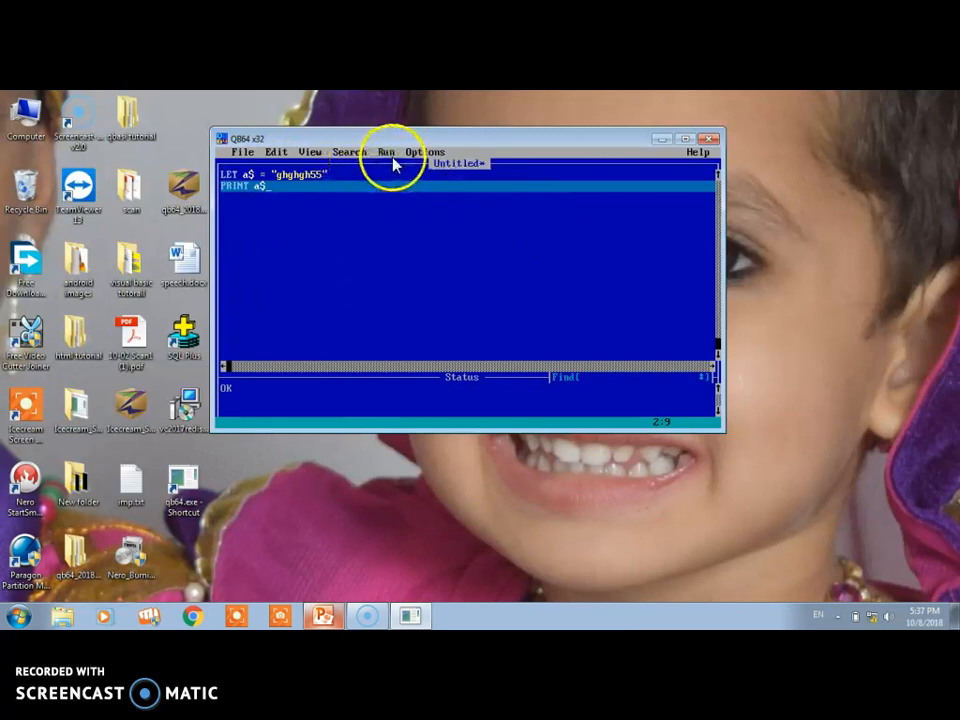
Run the string program via Run > Start (F5)
left_click(386, 151)
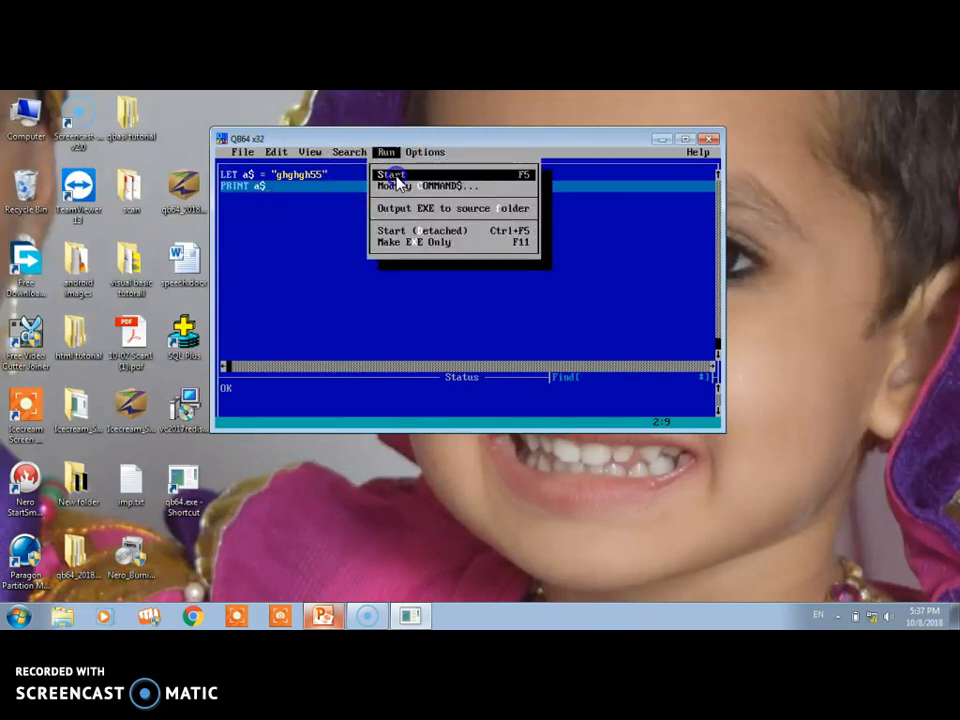
left_click(410, 242)
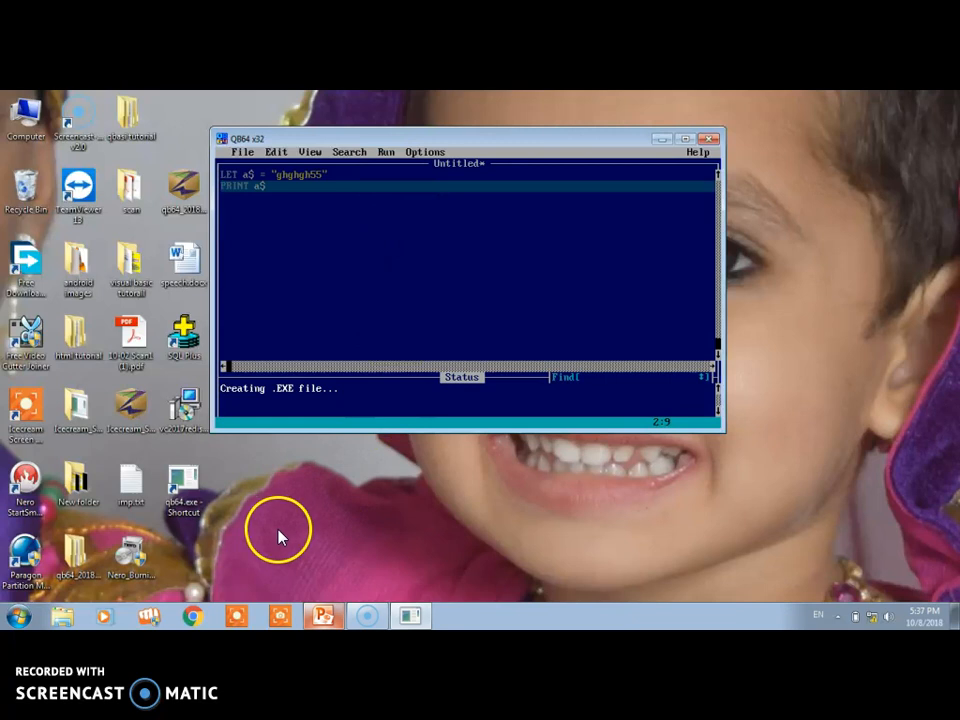
mouse_move(280, 197)
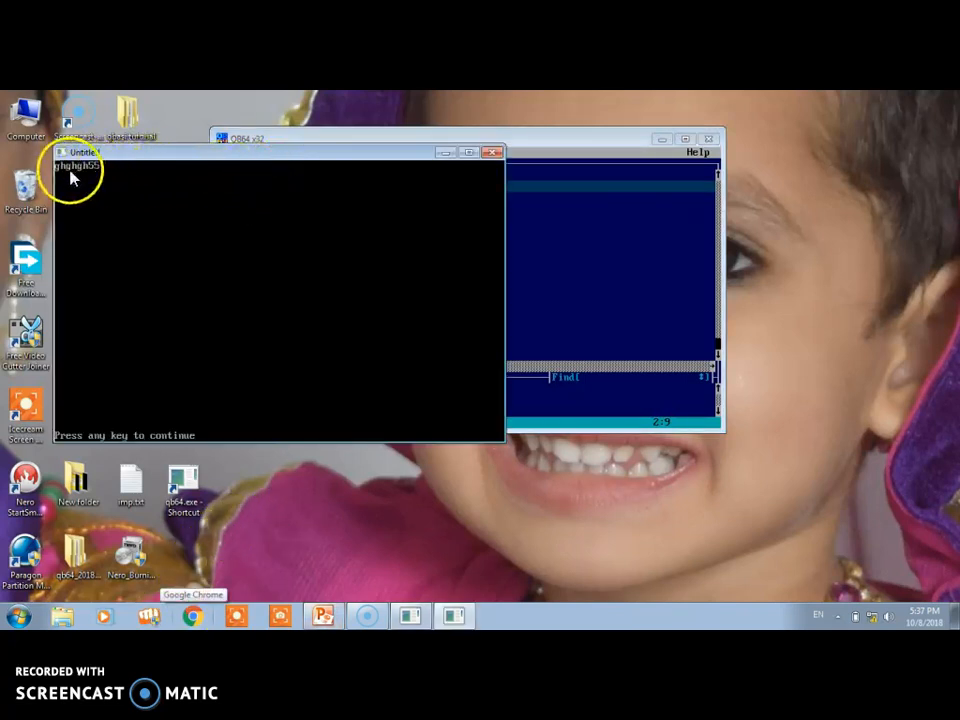
mouse_move(470, 173)
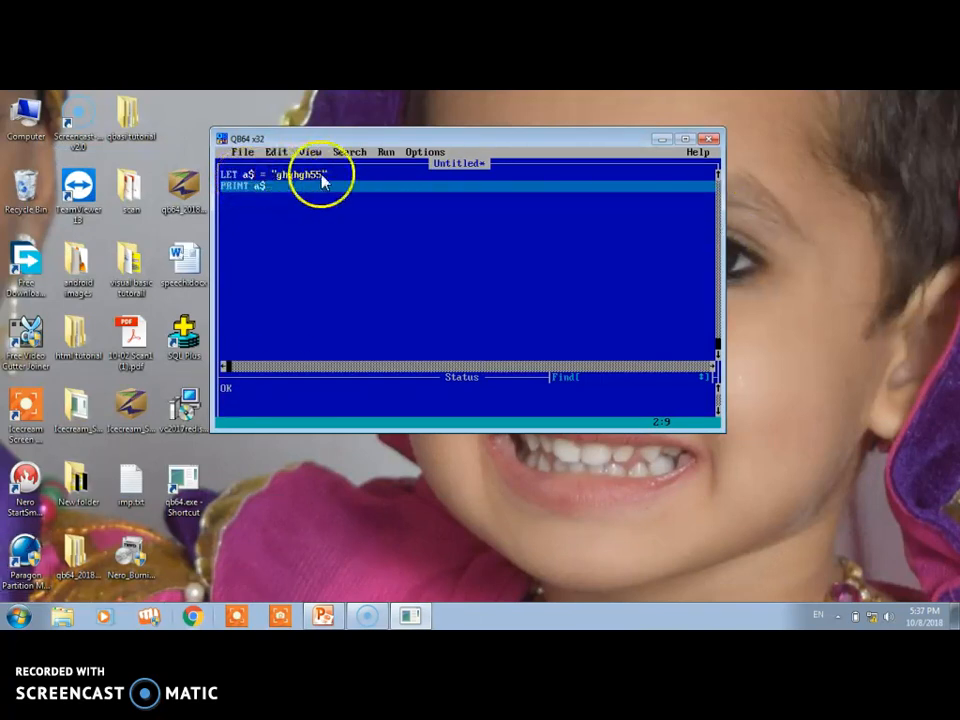
mouse_move(265, 185)
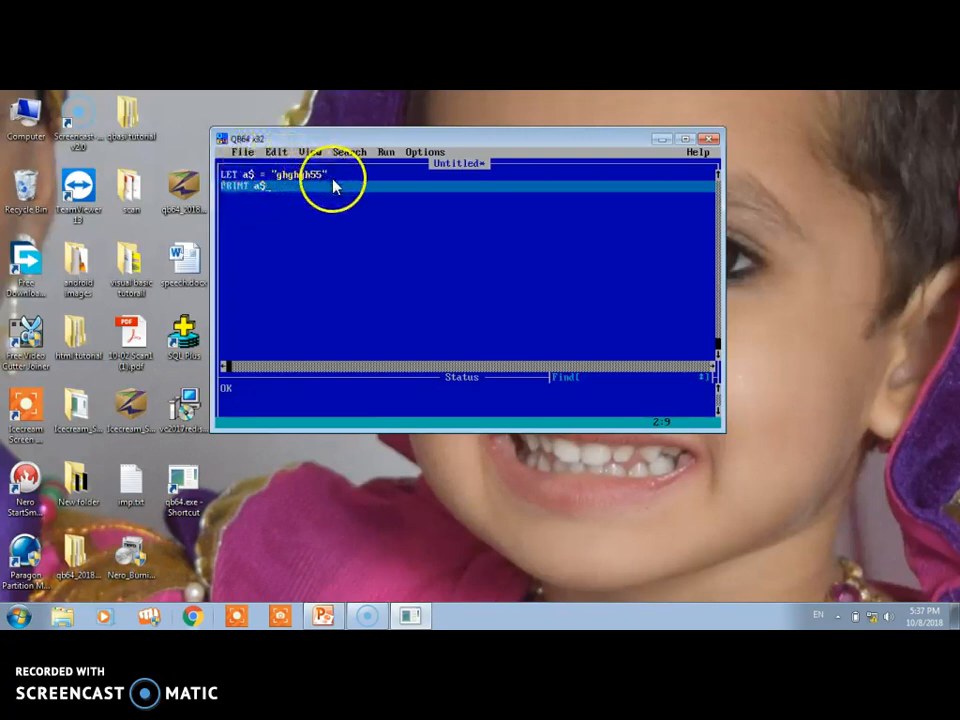
Revert the code to LET a = 10 and PRINT a
left_click(336, 175)
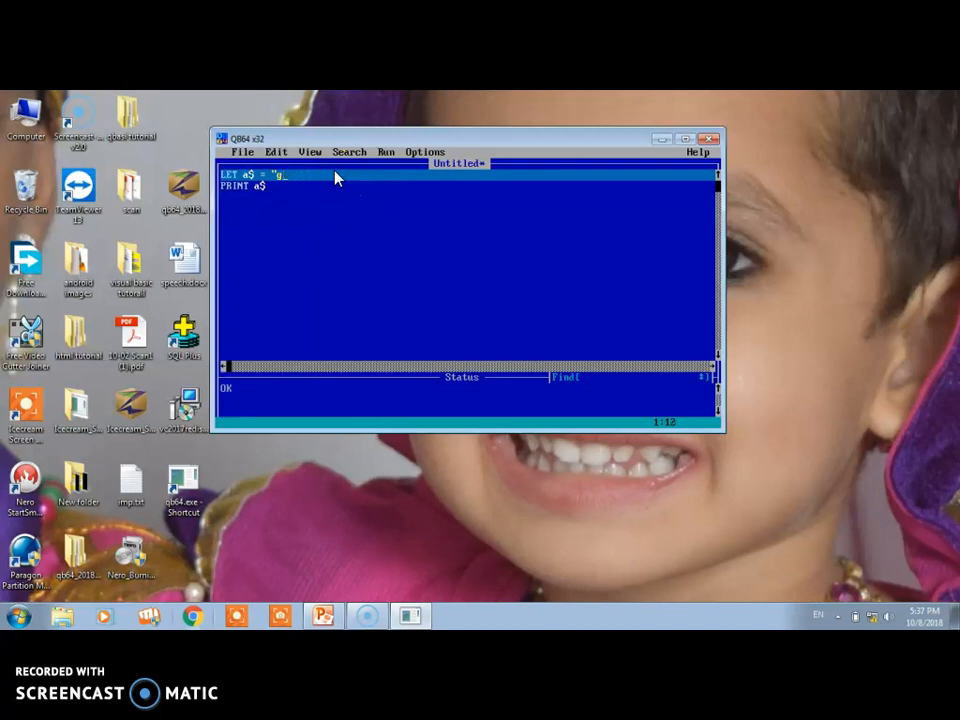
type("10")
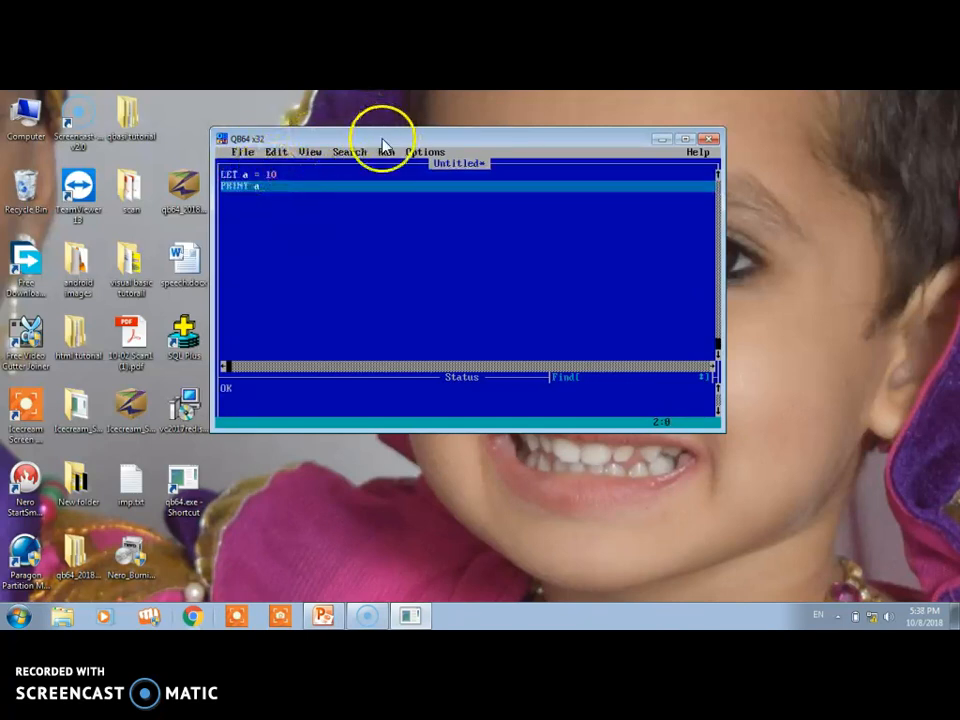
Run the numeric program, see 10 printed, and close the output window
left_click(386, 151)
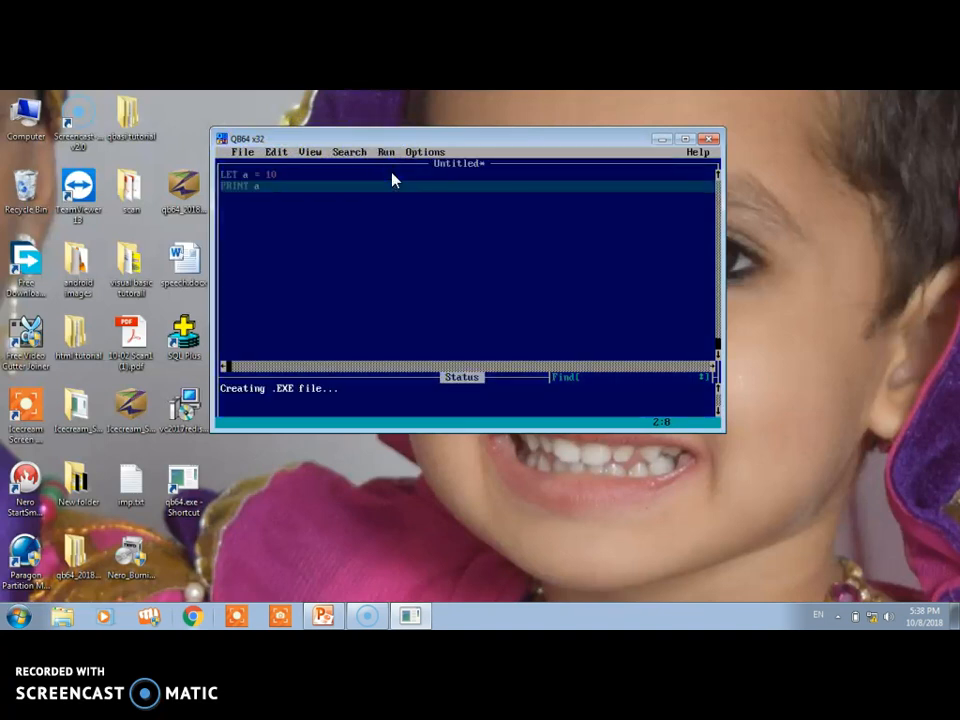
mouse_move(348, 192)
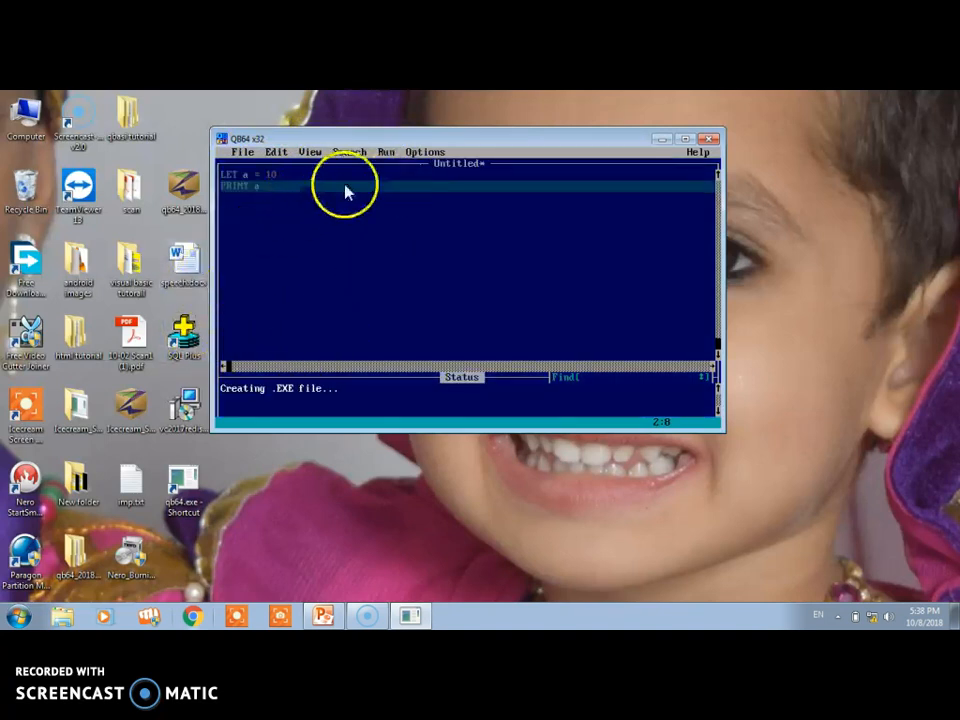
mouse_move(415, 135)
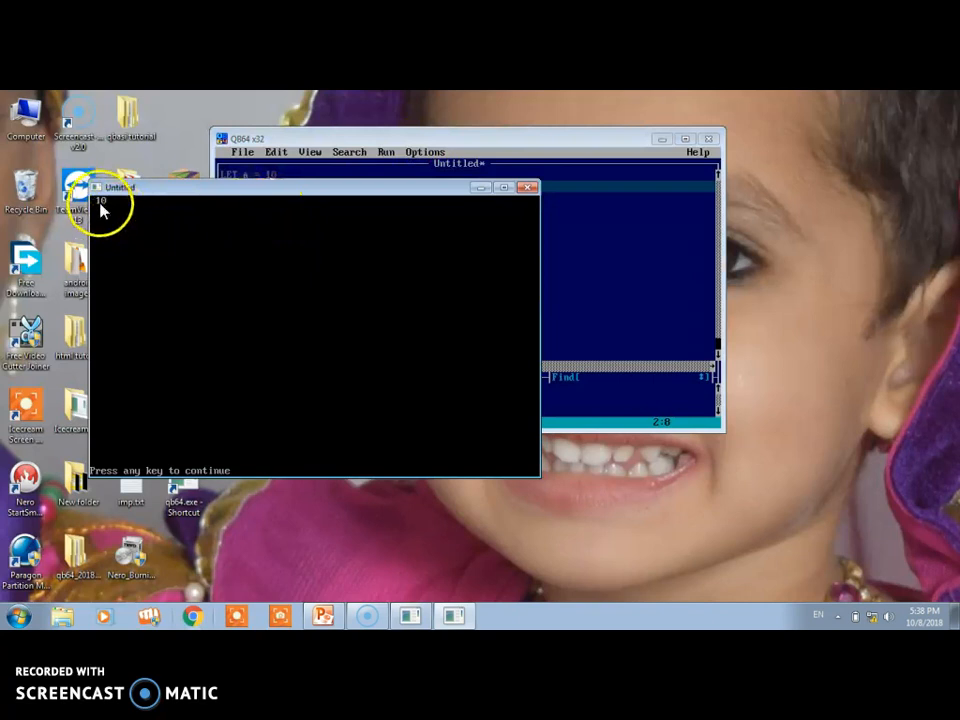
mouse_move(535, 198)
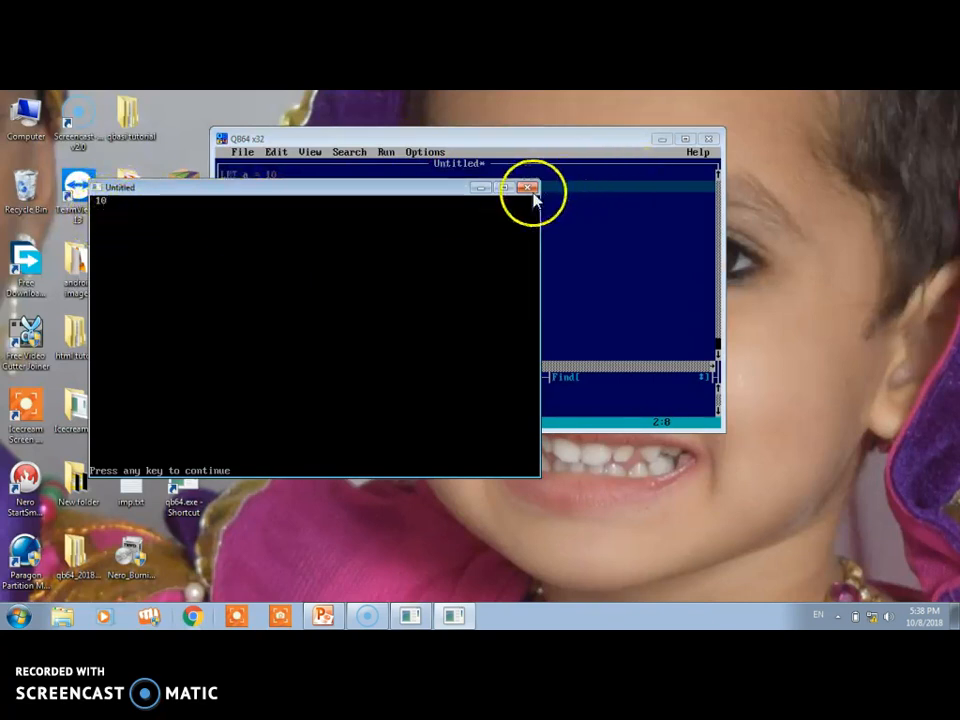
left_click(528, 188)
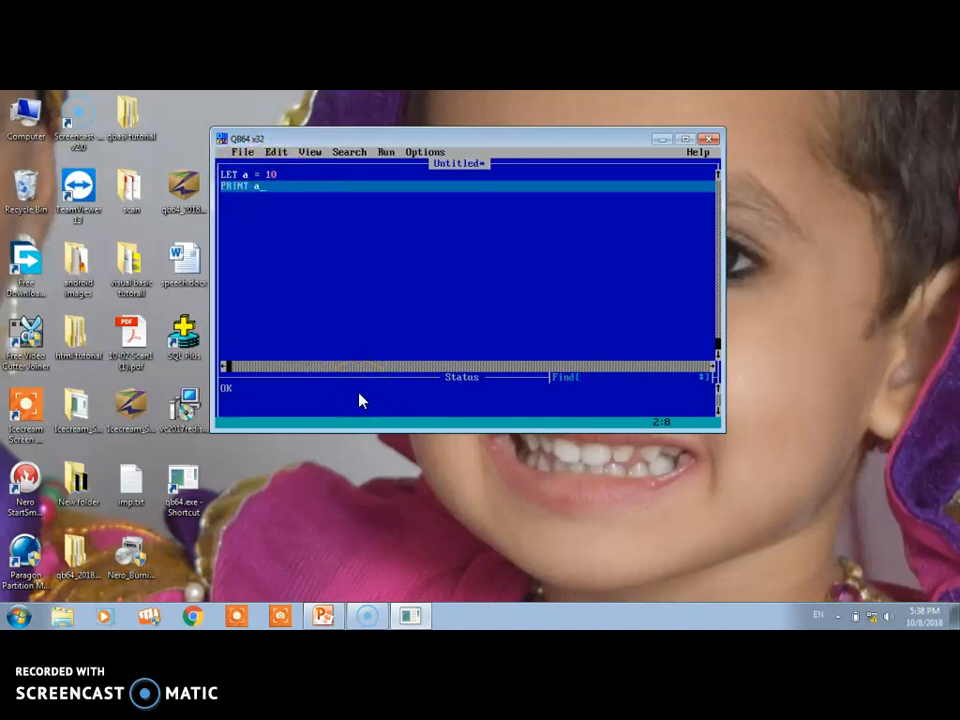
mouse_move(350, 402)
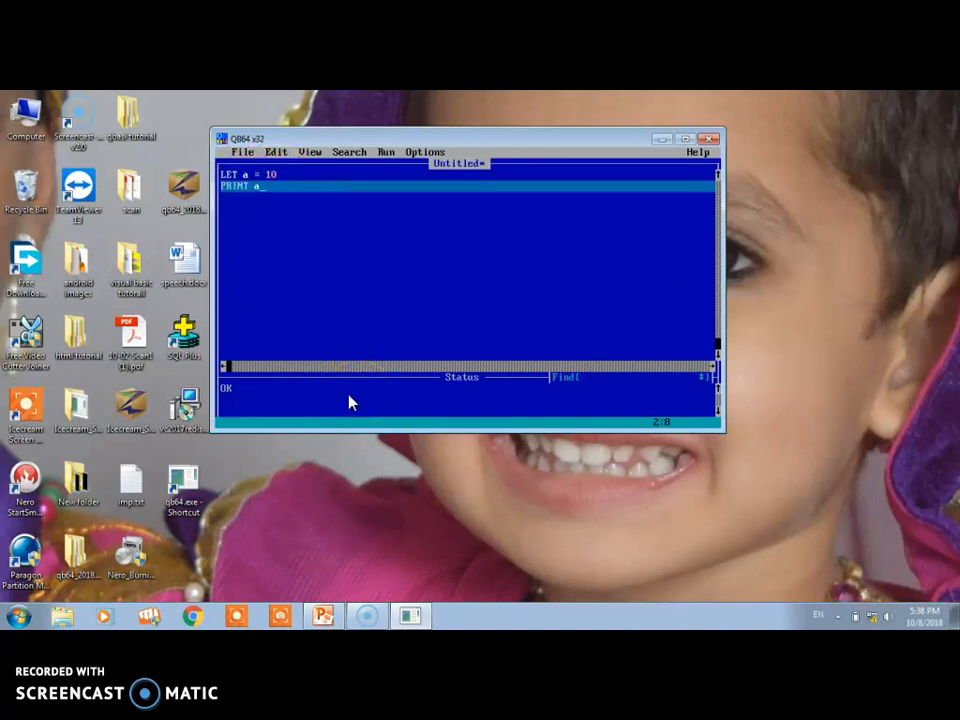